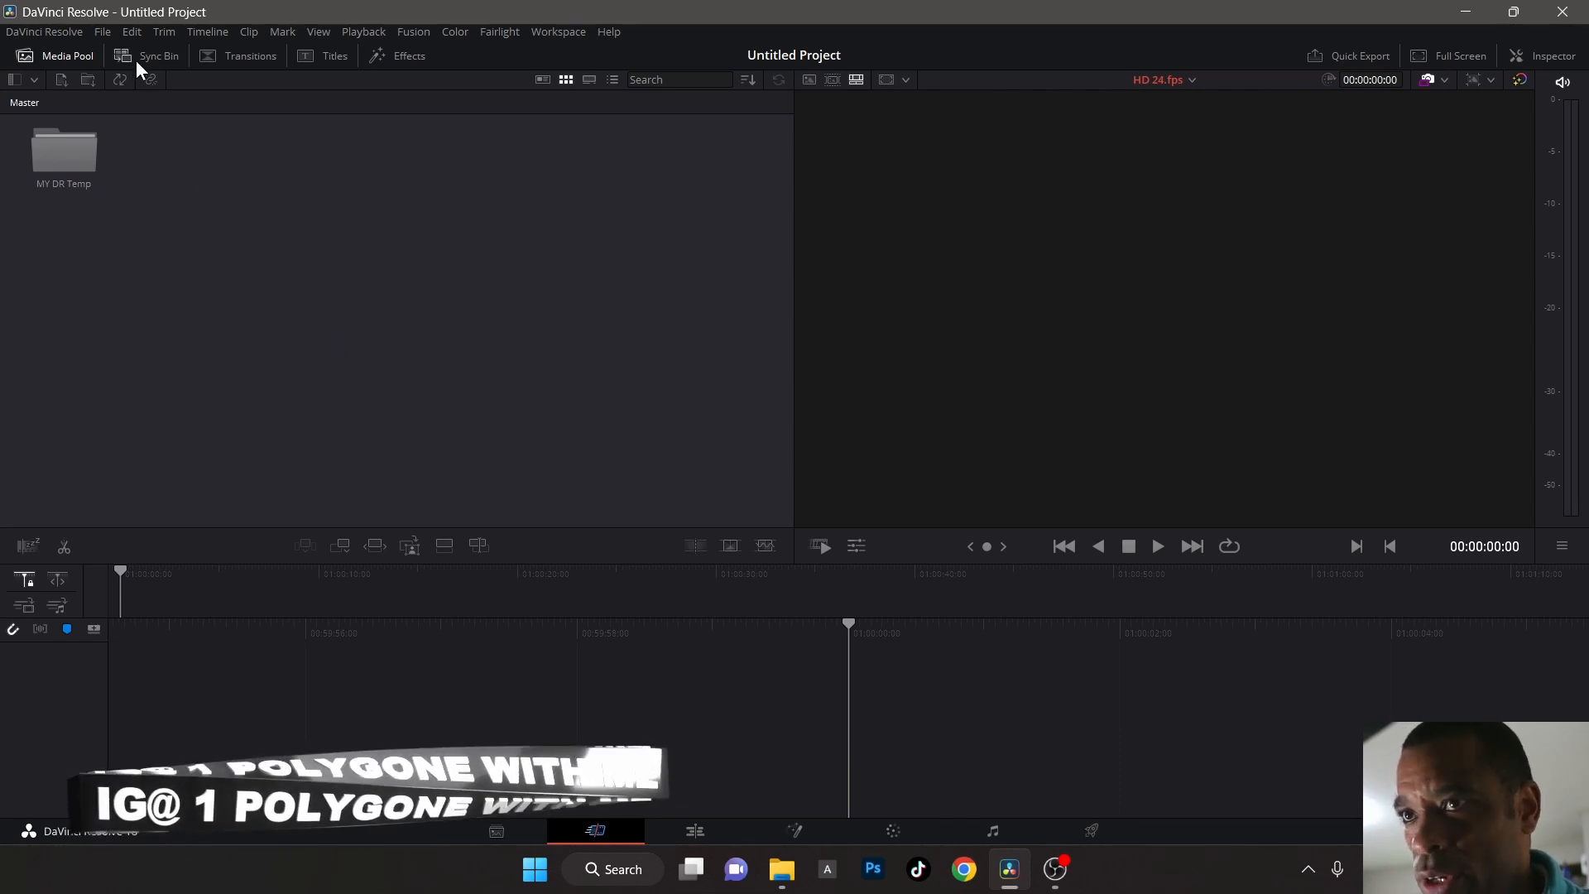
- Save the untitled project under the name 1-16-30MIN-TRACK
click(103, 31)
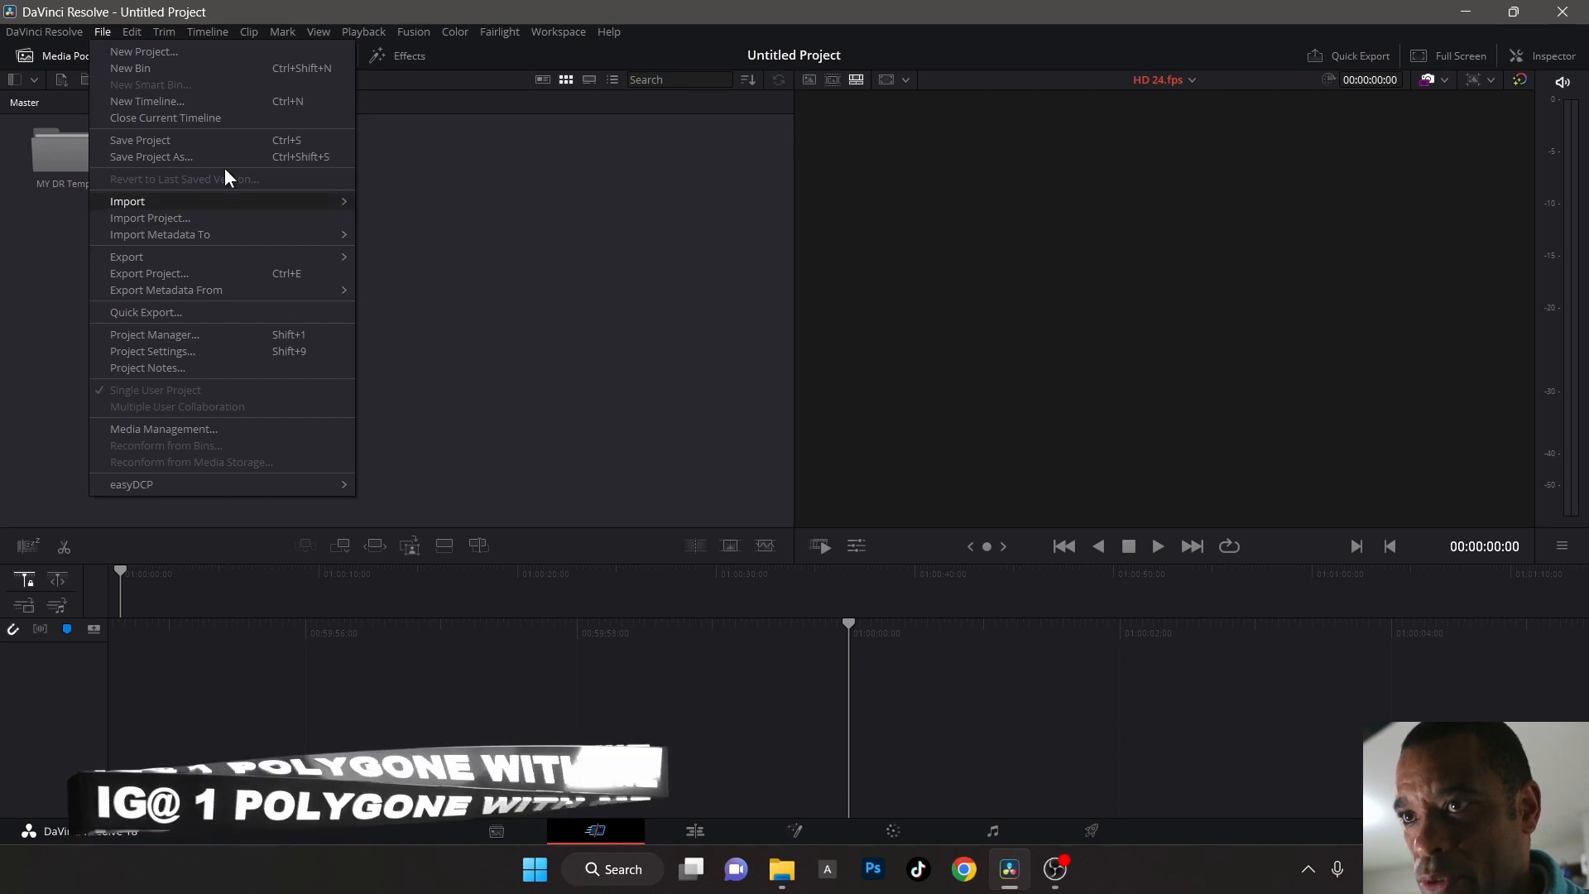
click(139, 139)
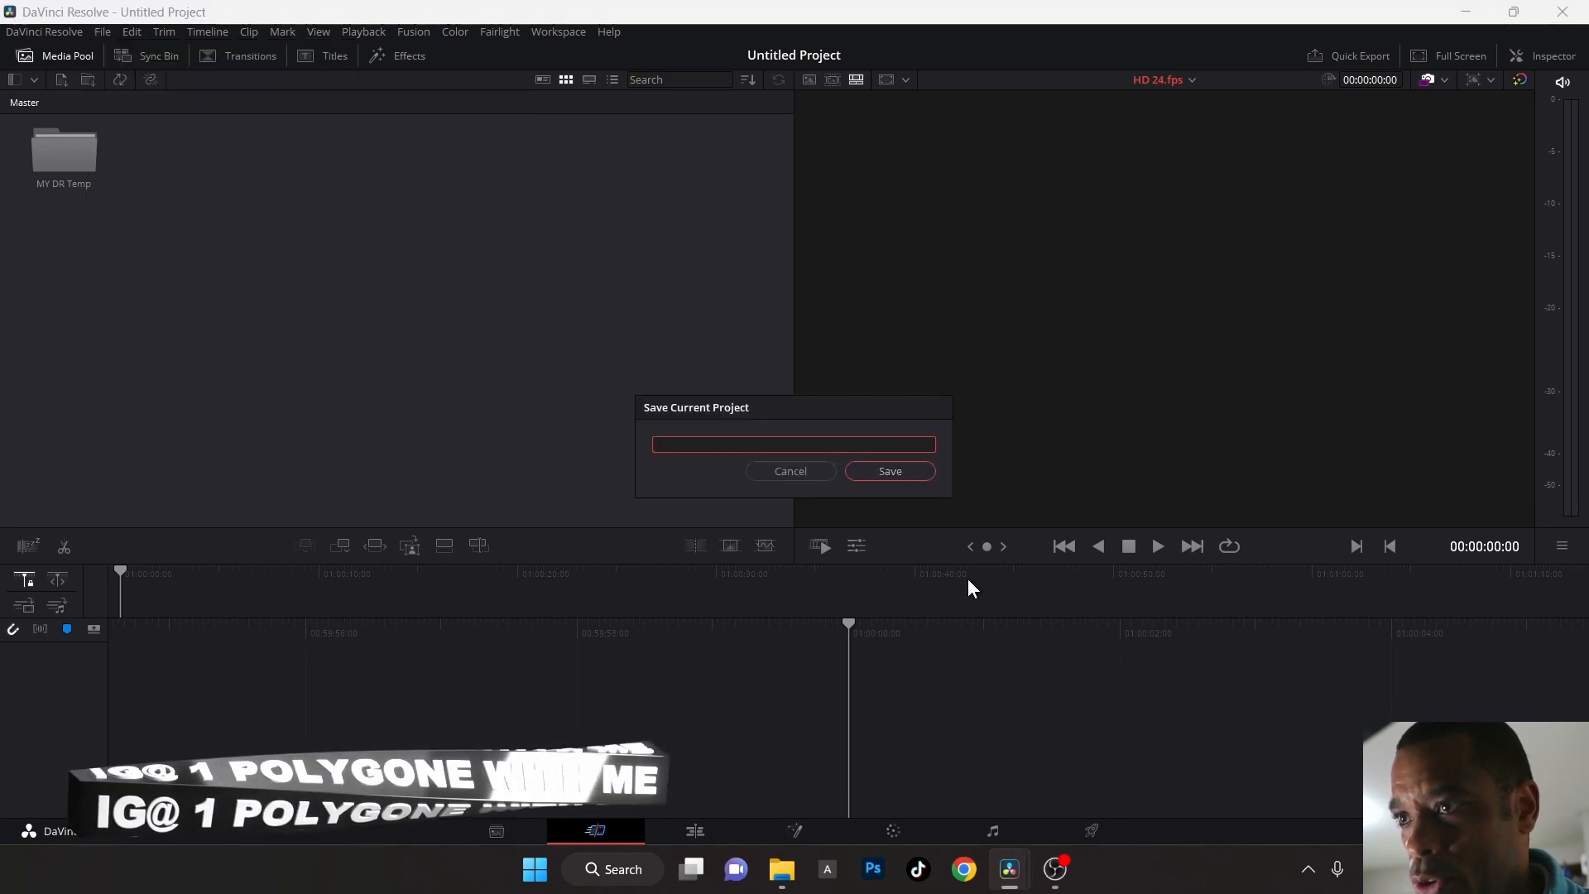
click(889, 470)
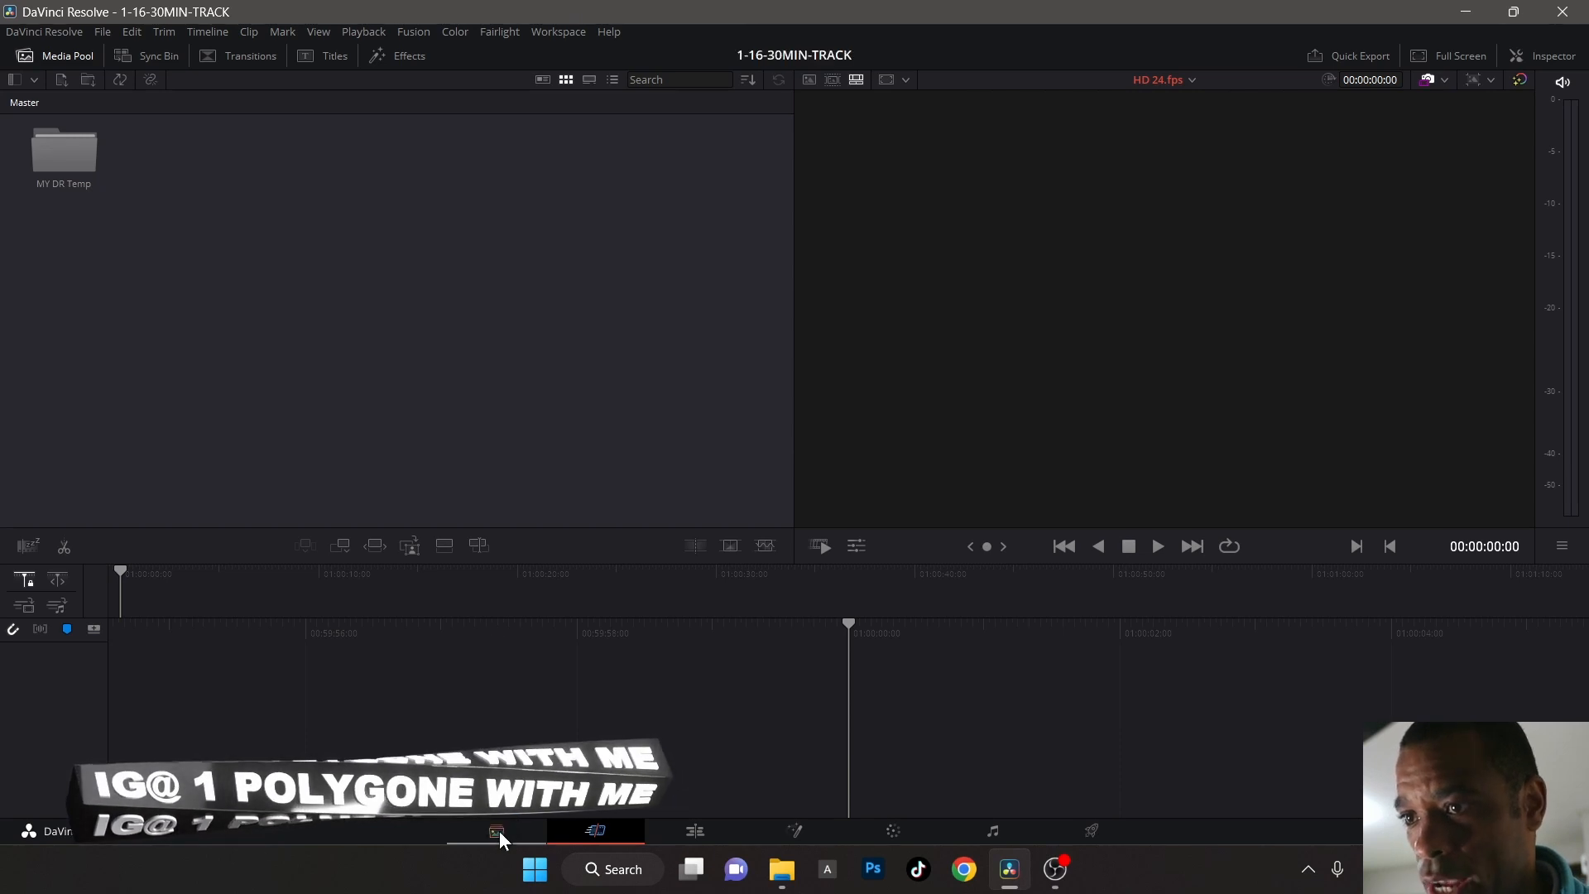
- Add both street clips from 01_VIDEO to the Media Pool and move to the Edit page
click(494, 829)
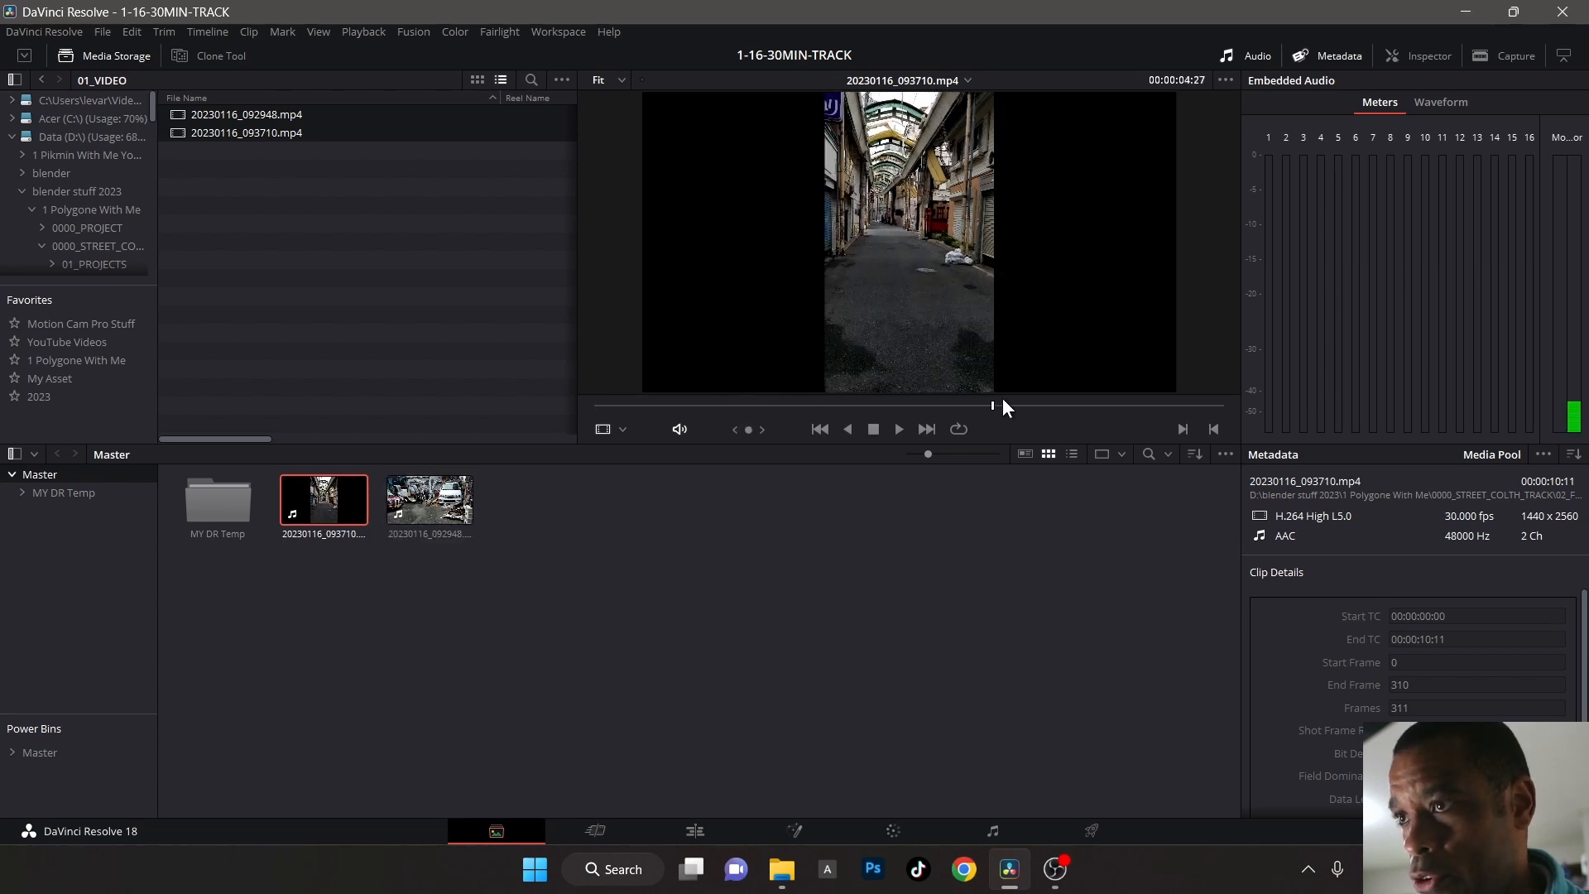
click(429, 500)
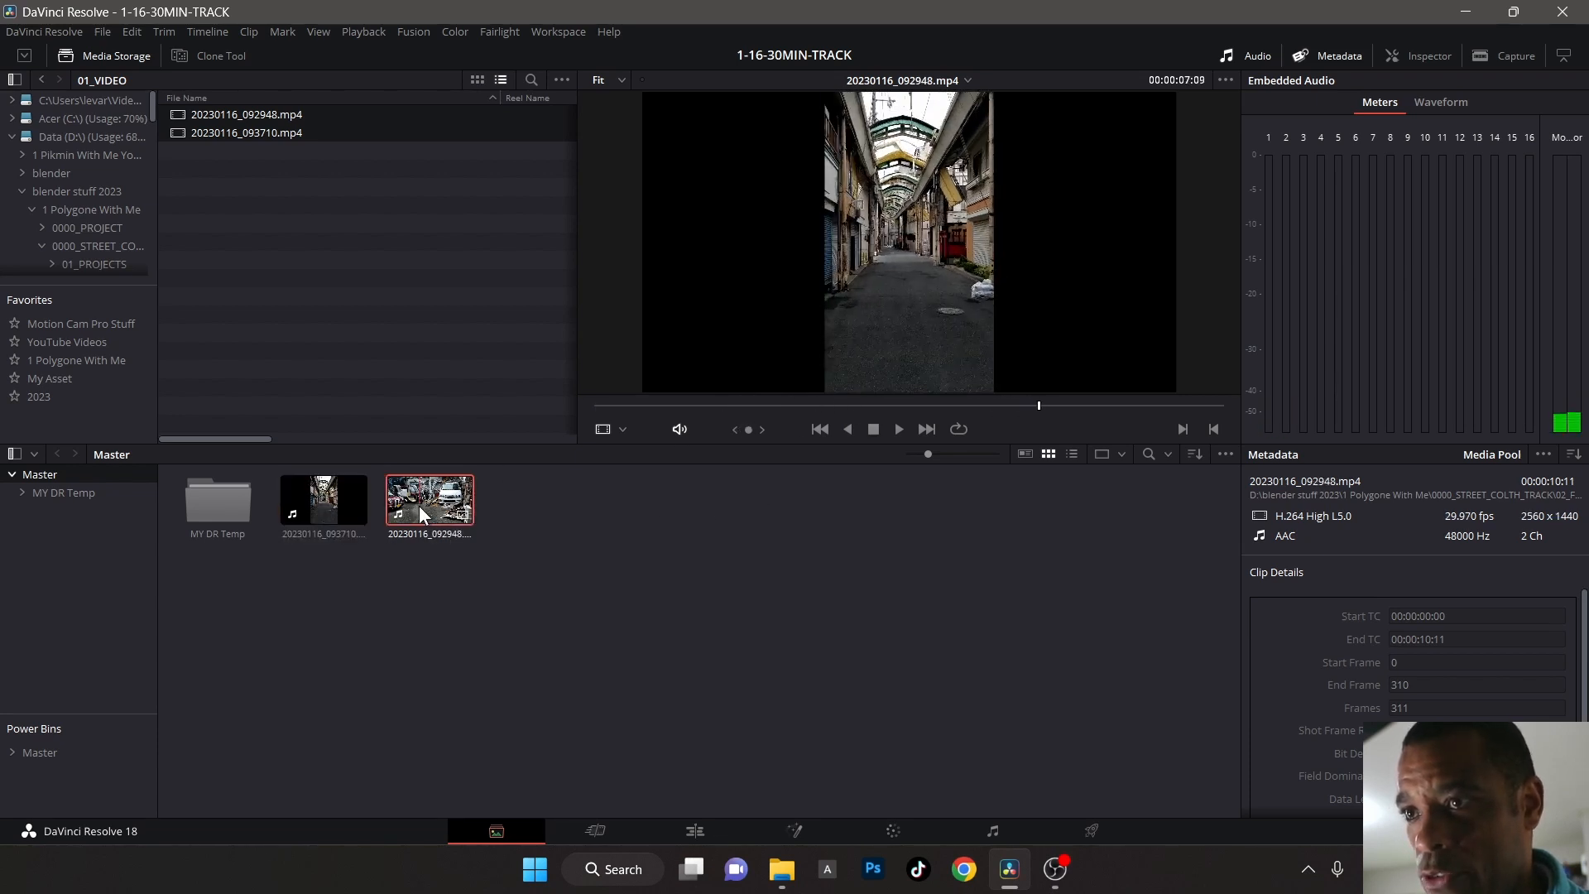
click(693, 829)
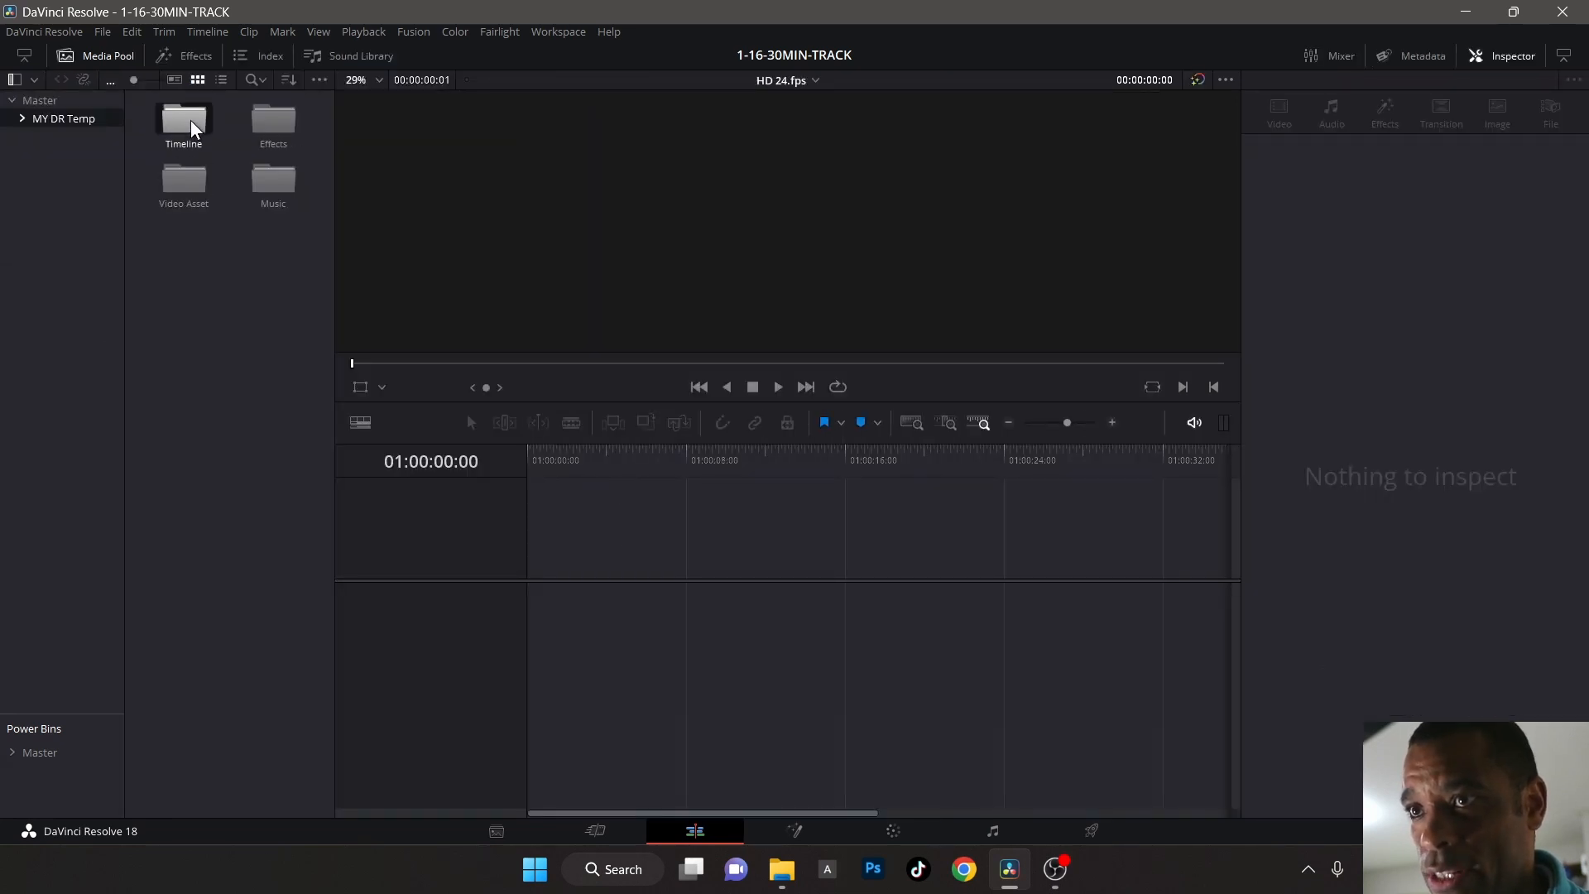
- Load the Shorts 24.fps timeline from the MY DR Temp Timeline folder
double_click(184, 119)
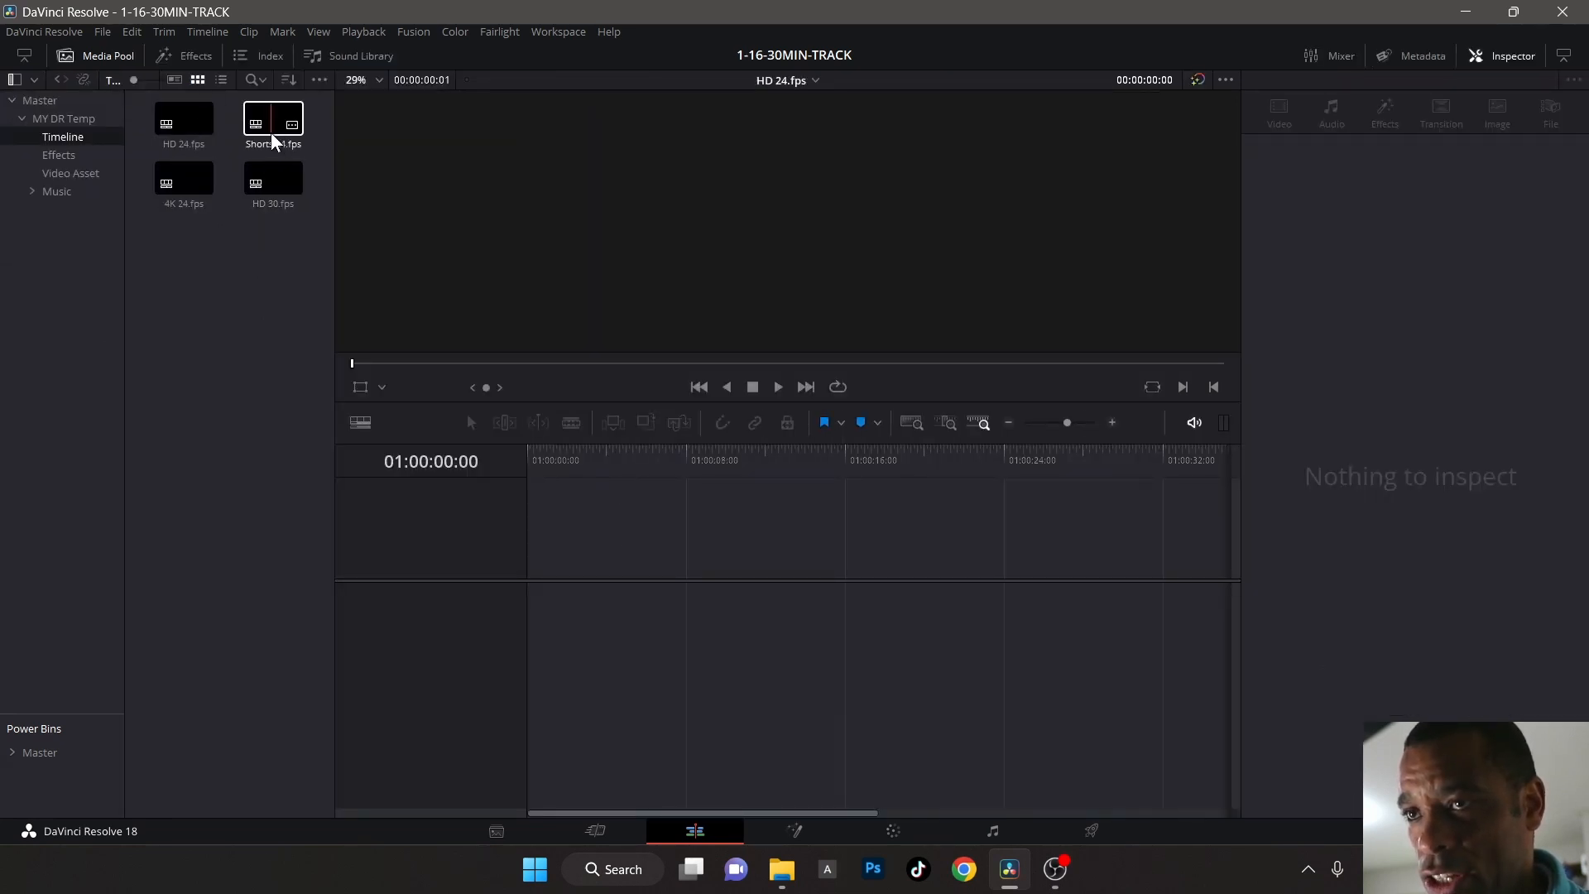
double_click(273, 120)
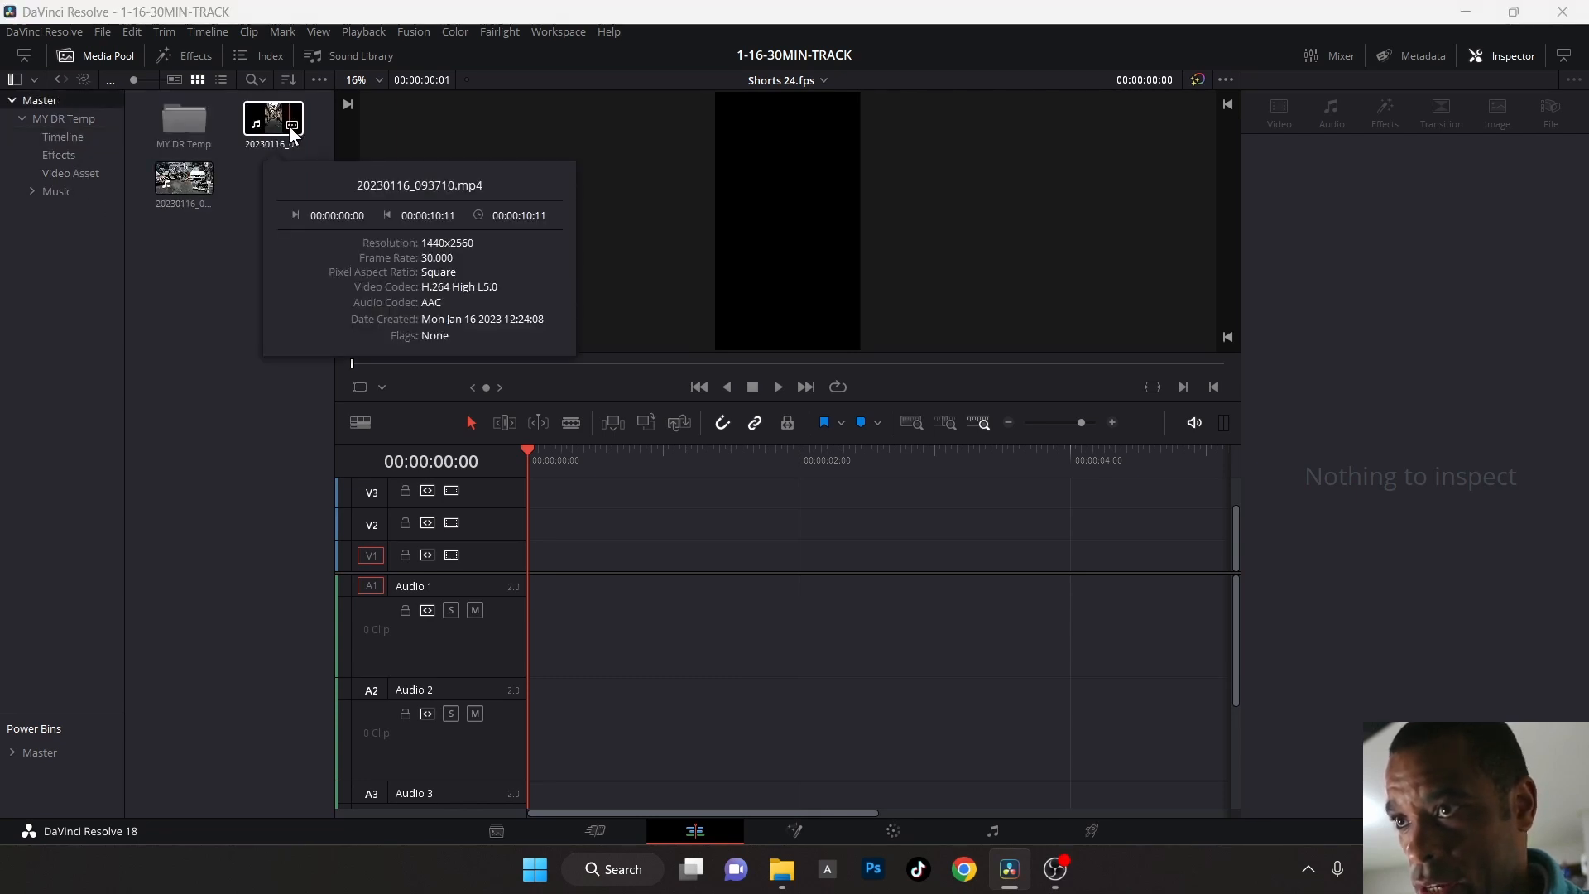
mouse_move(668, 717)
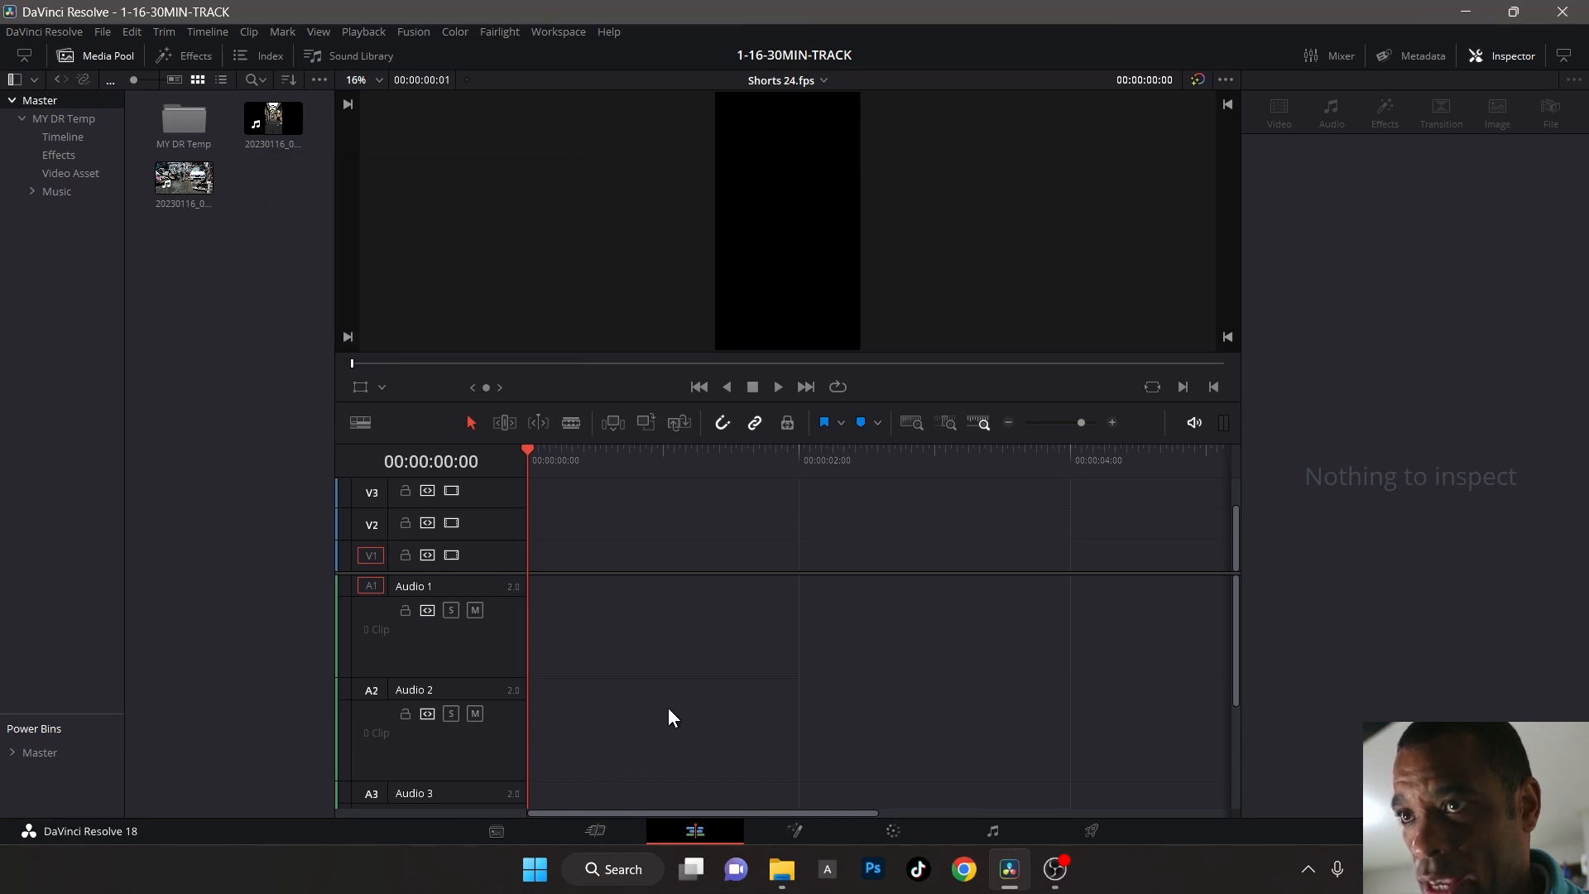
mouse_move(326, 8)
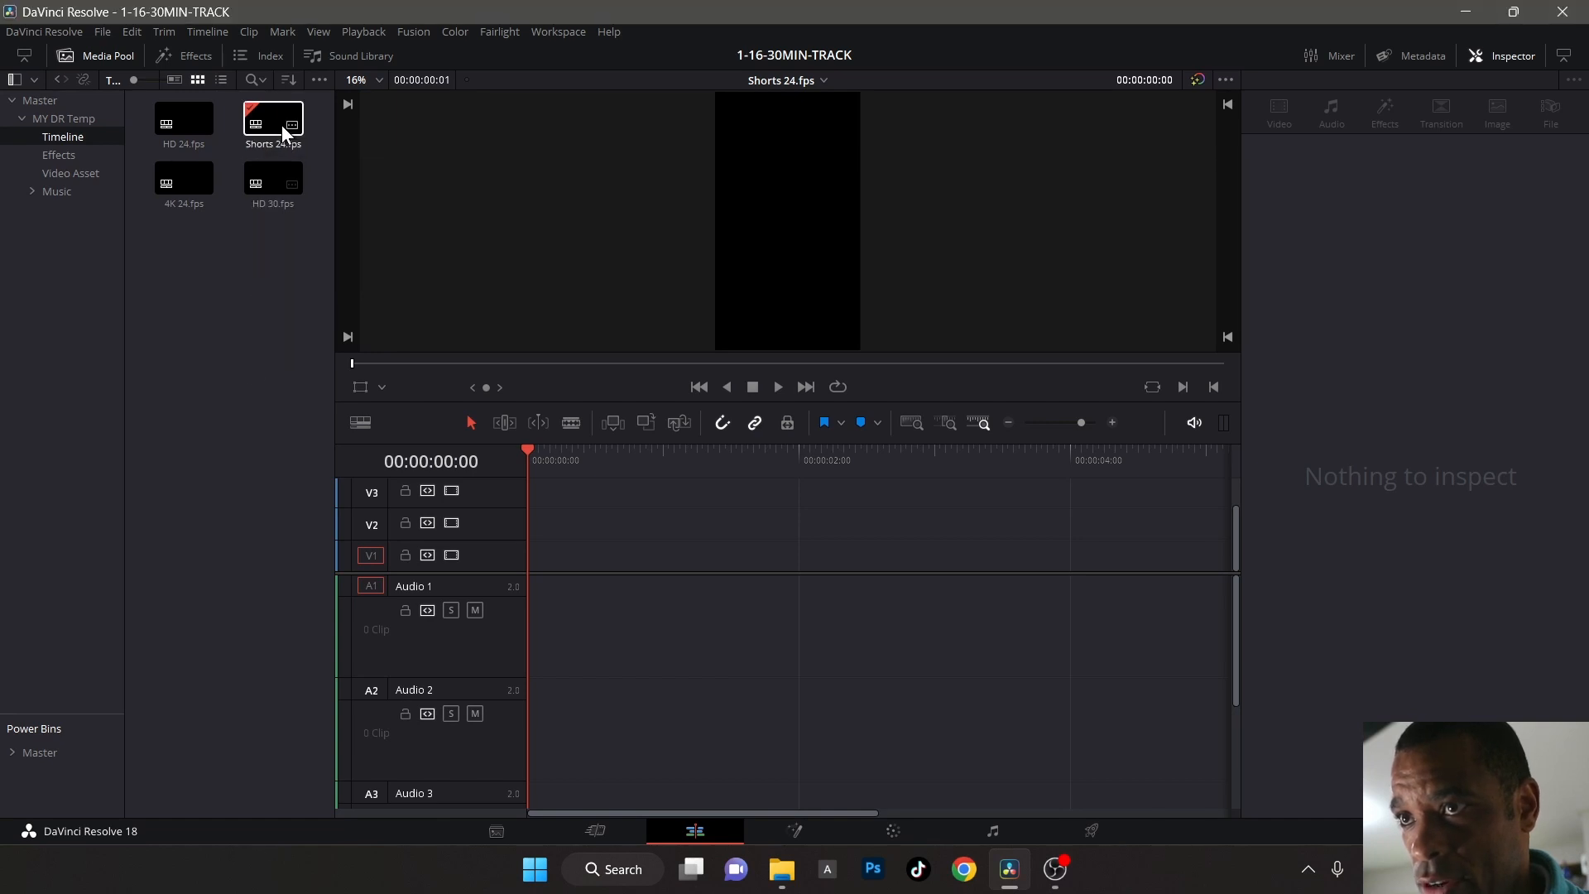
- Set the Shorts timeline's frame rate to 30 fps in Timeline Settings
right_click(271, 121)
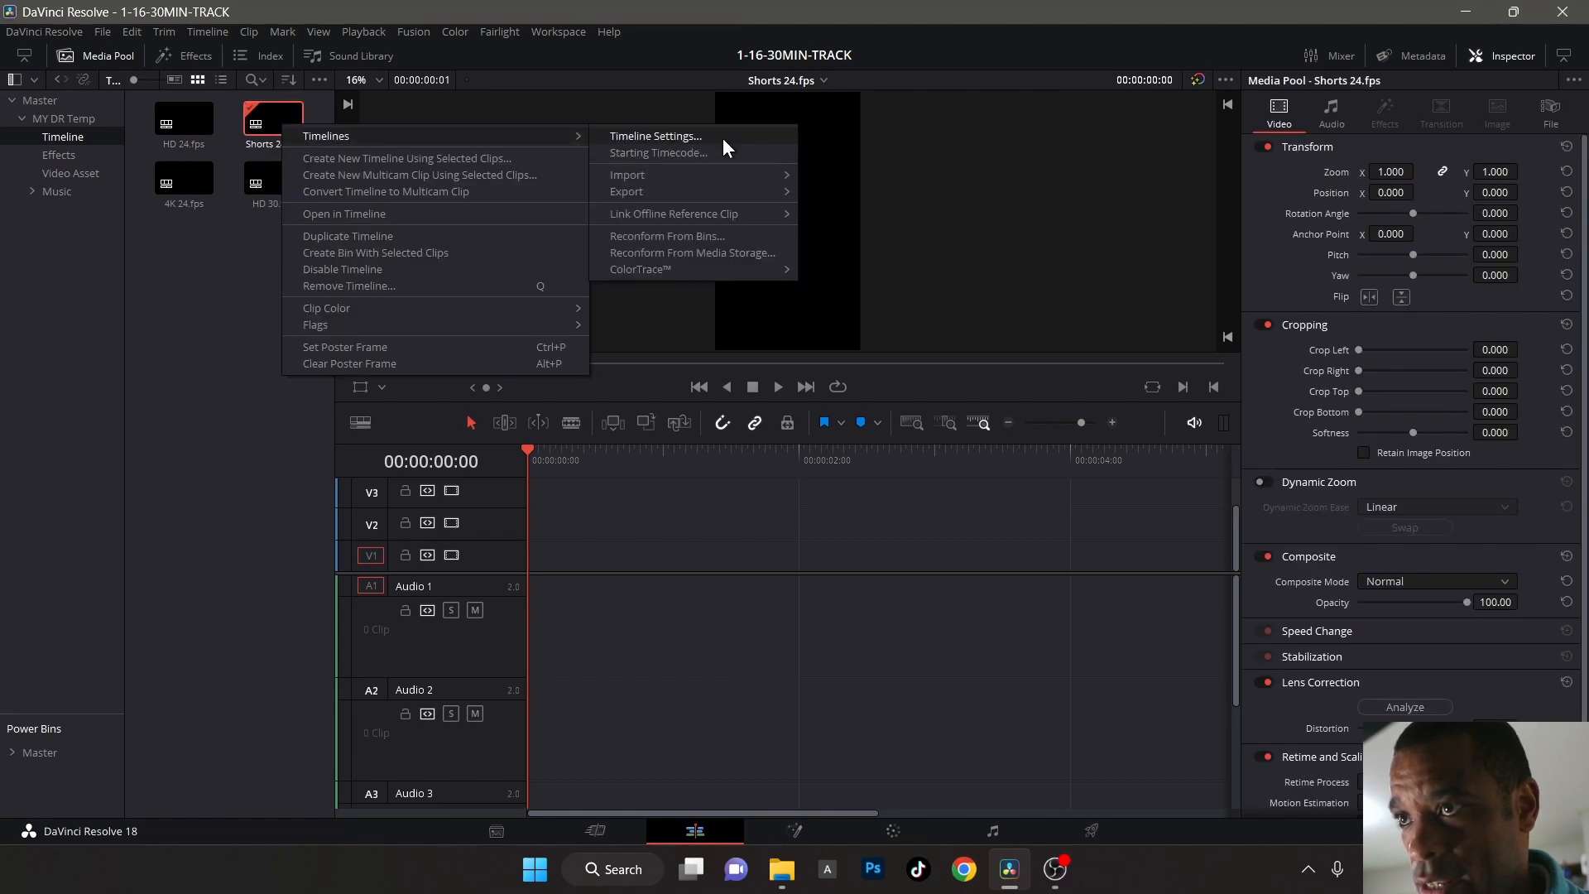
click(655, 135)
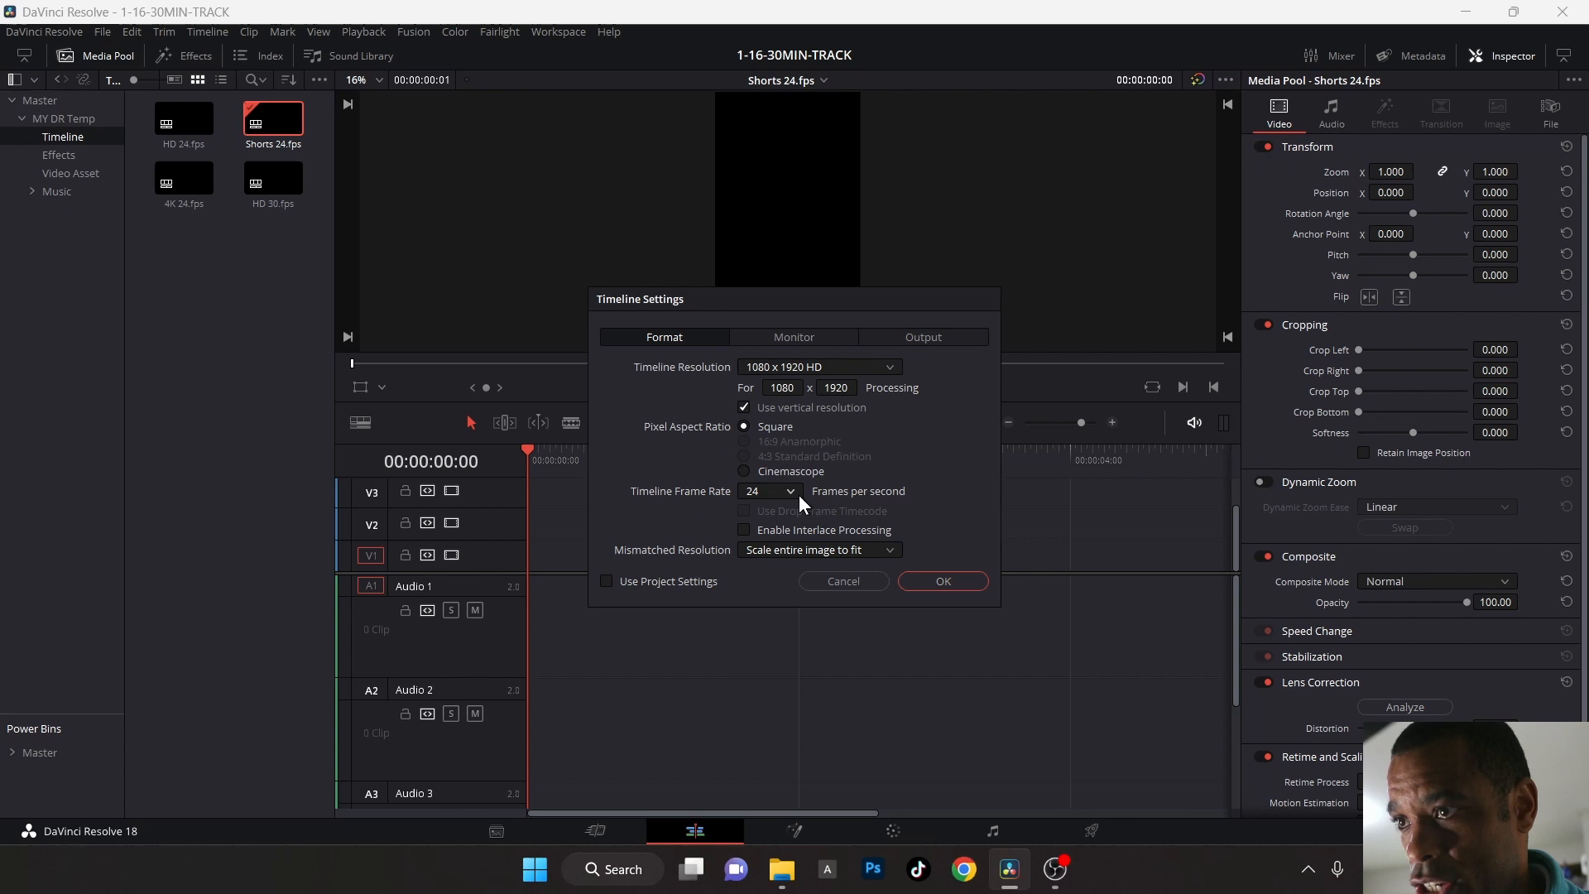
click(753, 490)
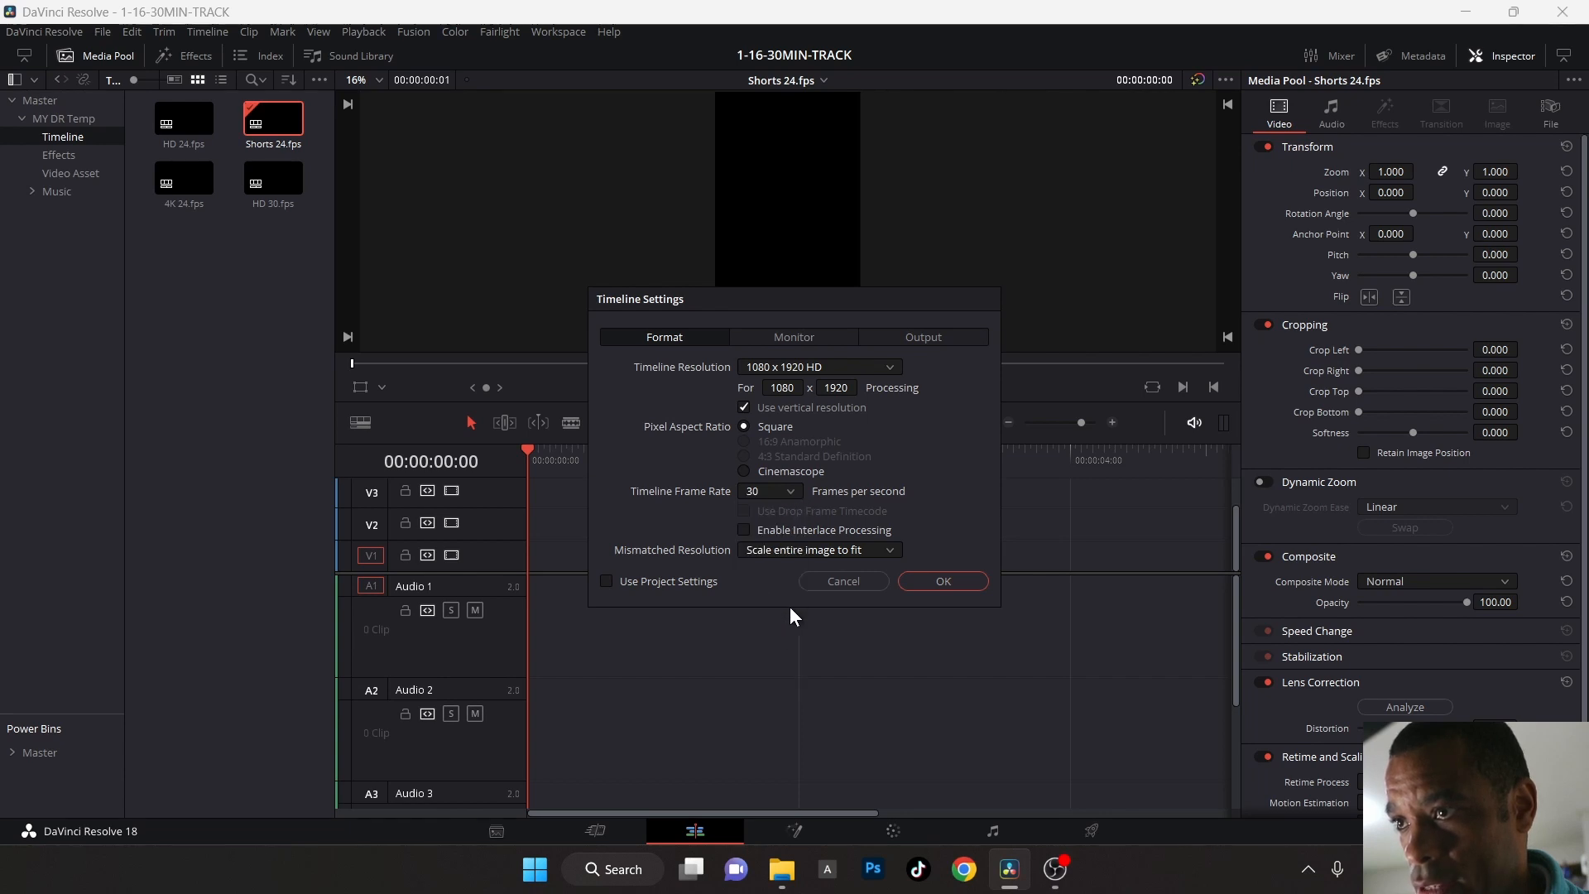
click(942, 580)
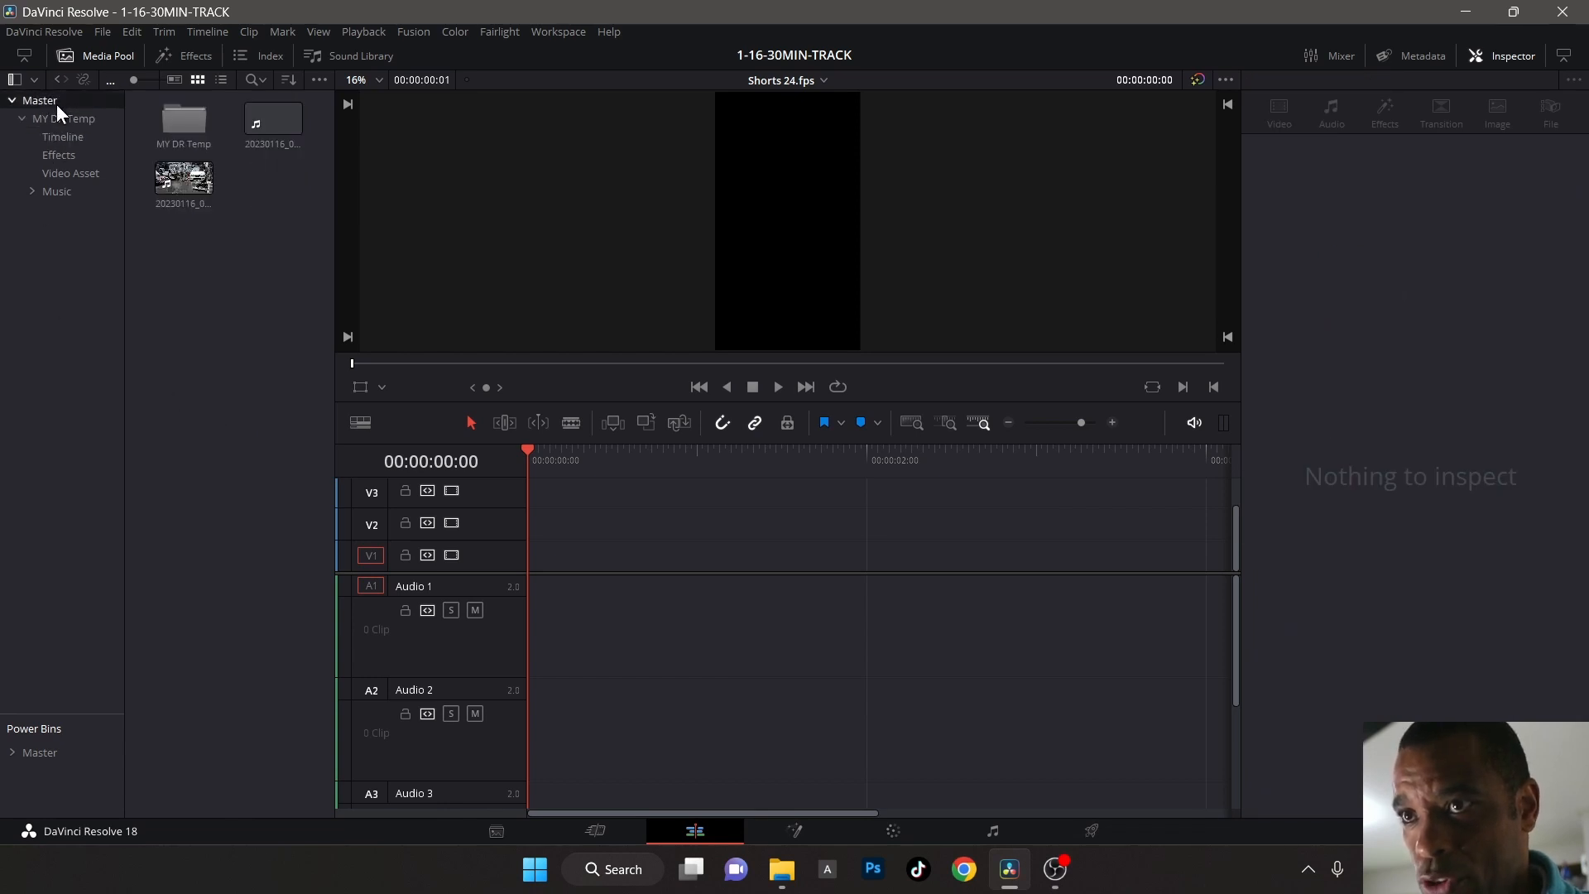
- Place the portrait street clip on track V1 of the Shorts timeline
drag(271, 119, 639, 516)
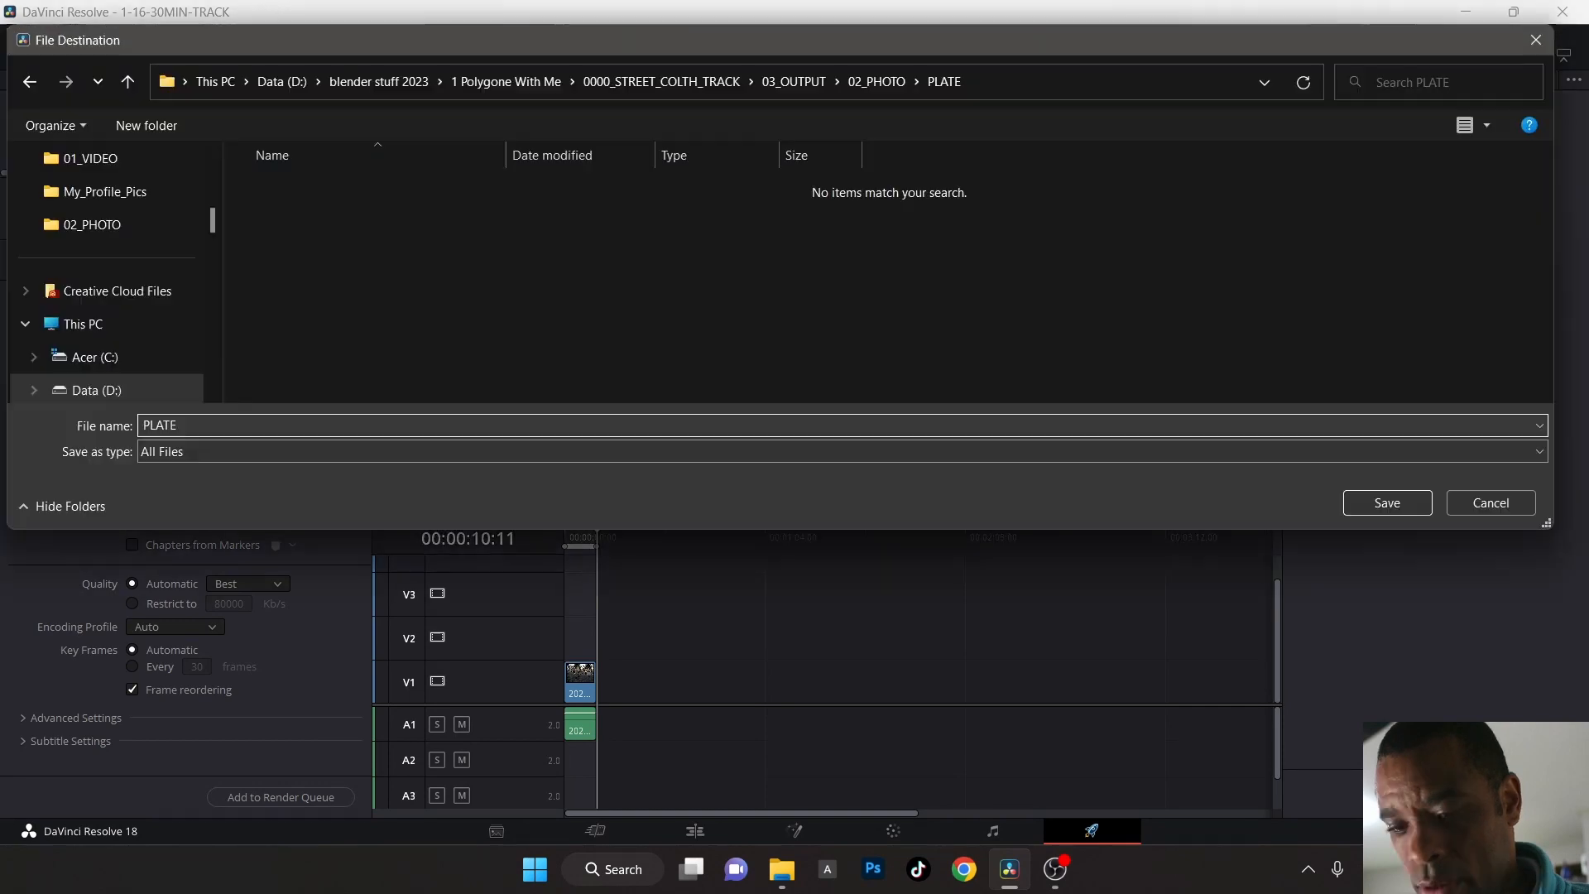
- Name the render output file PLATE_### in the PLATE folder
text(_###)
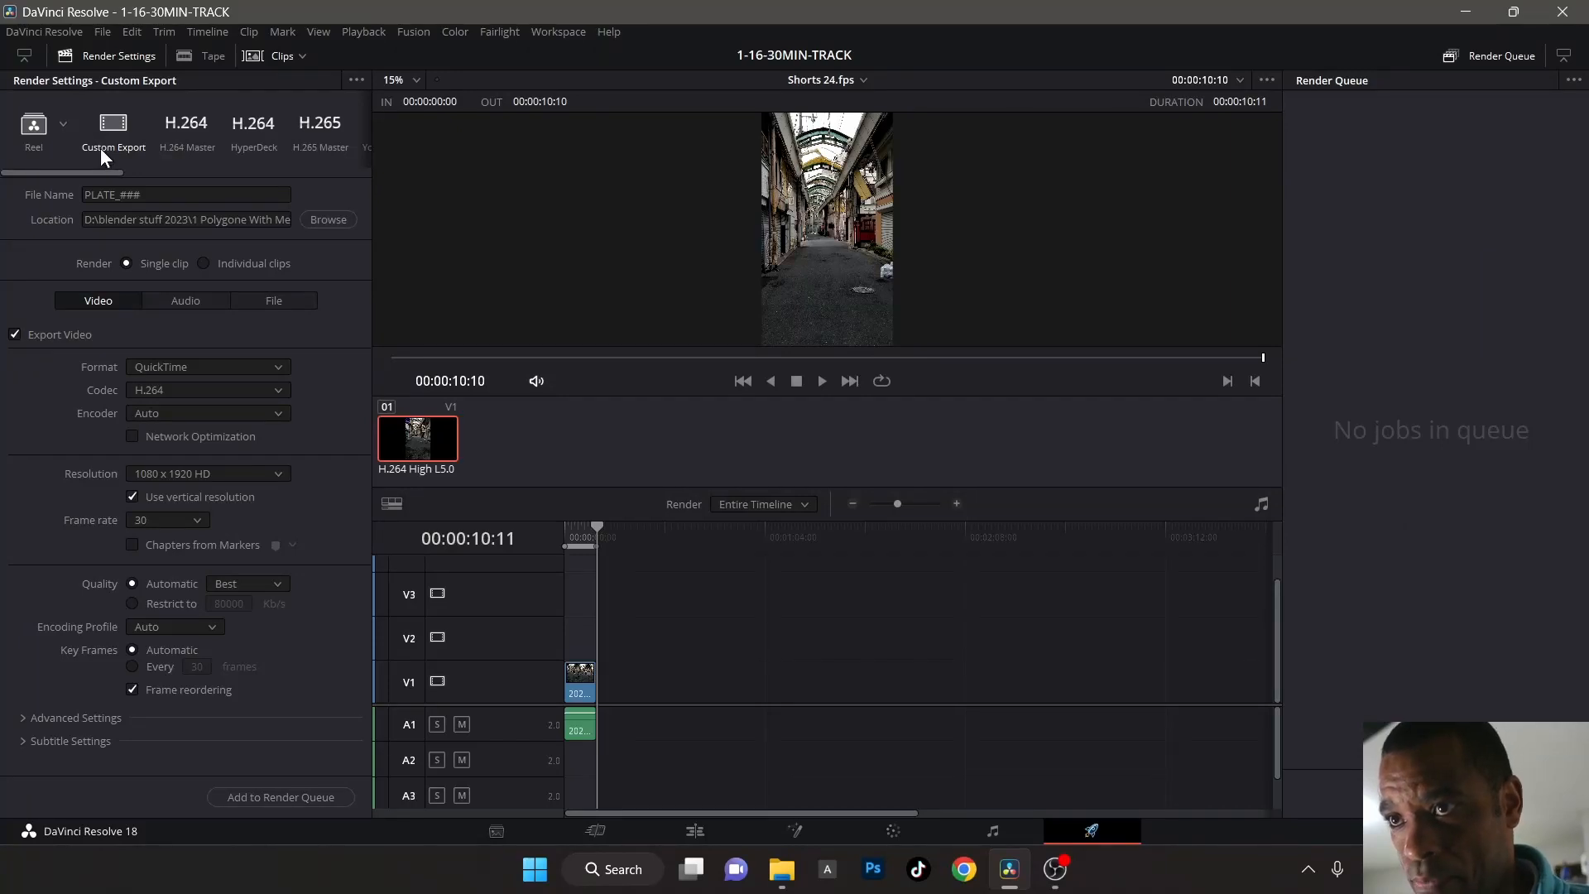
mouse_move(243, 377)
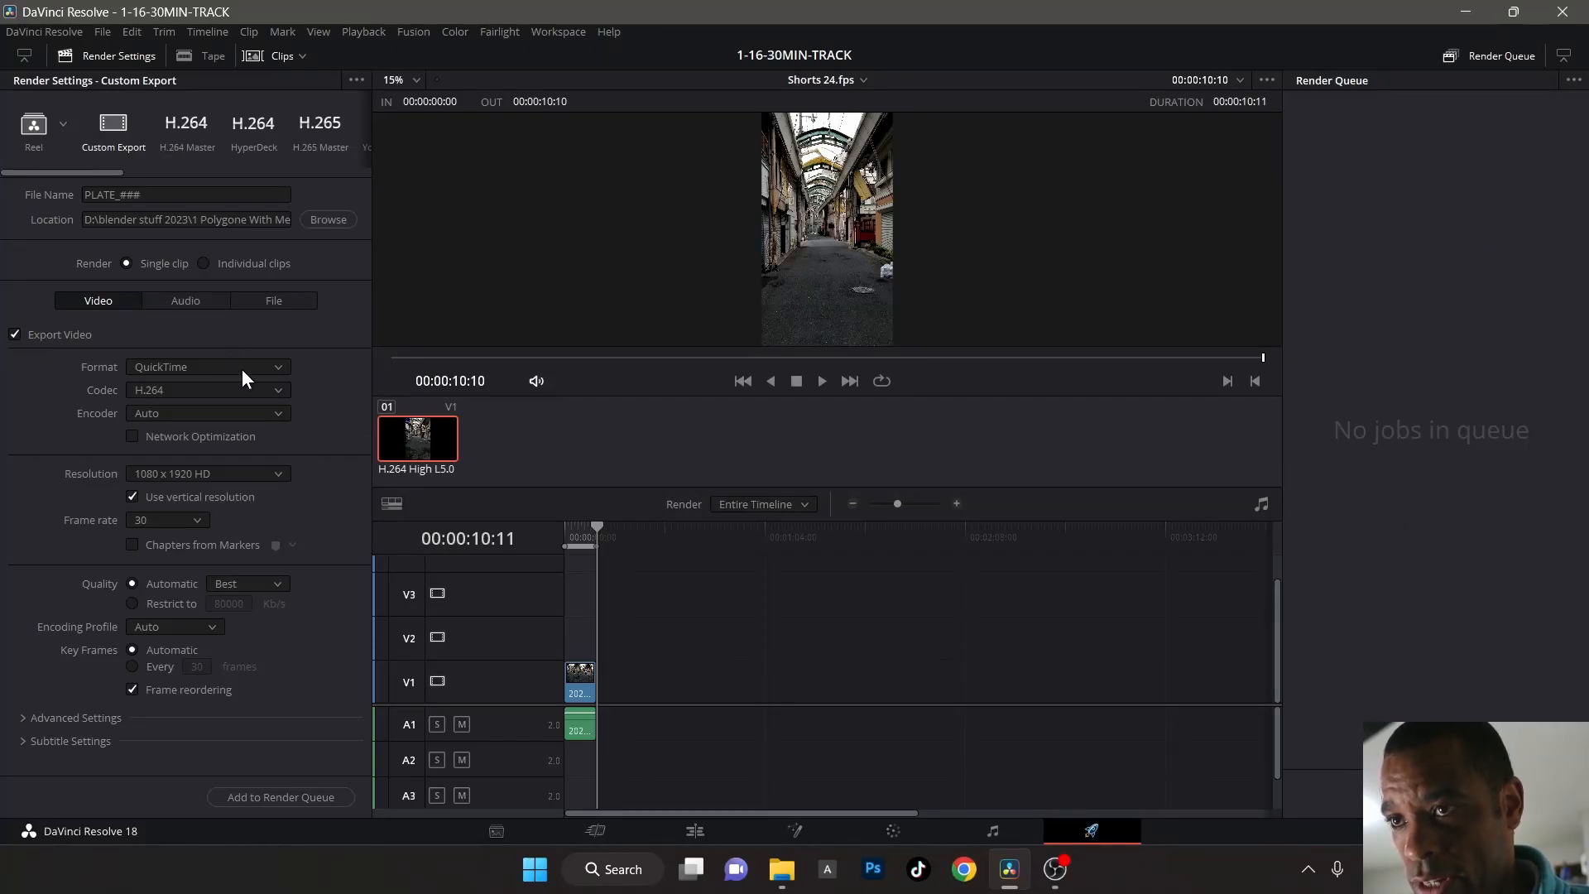
- Set render format to EXR with RGB half (DWAA Compression) codec
click(209, 366)
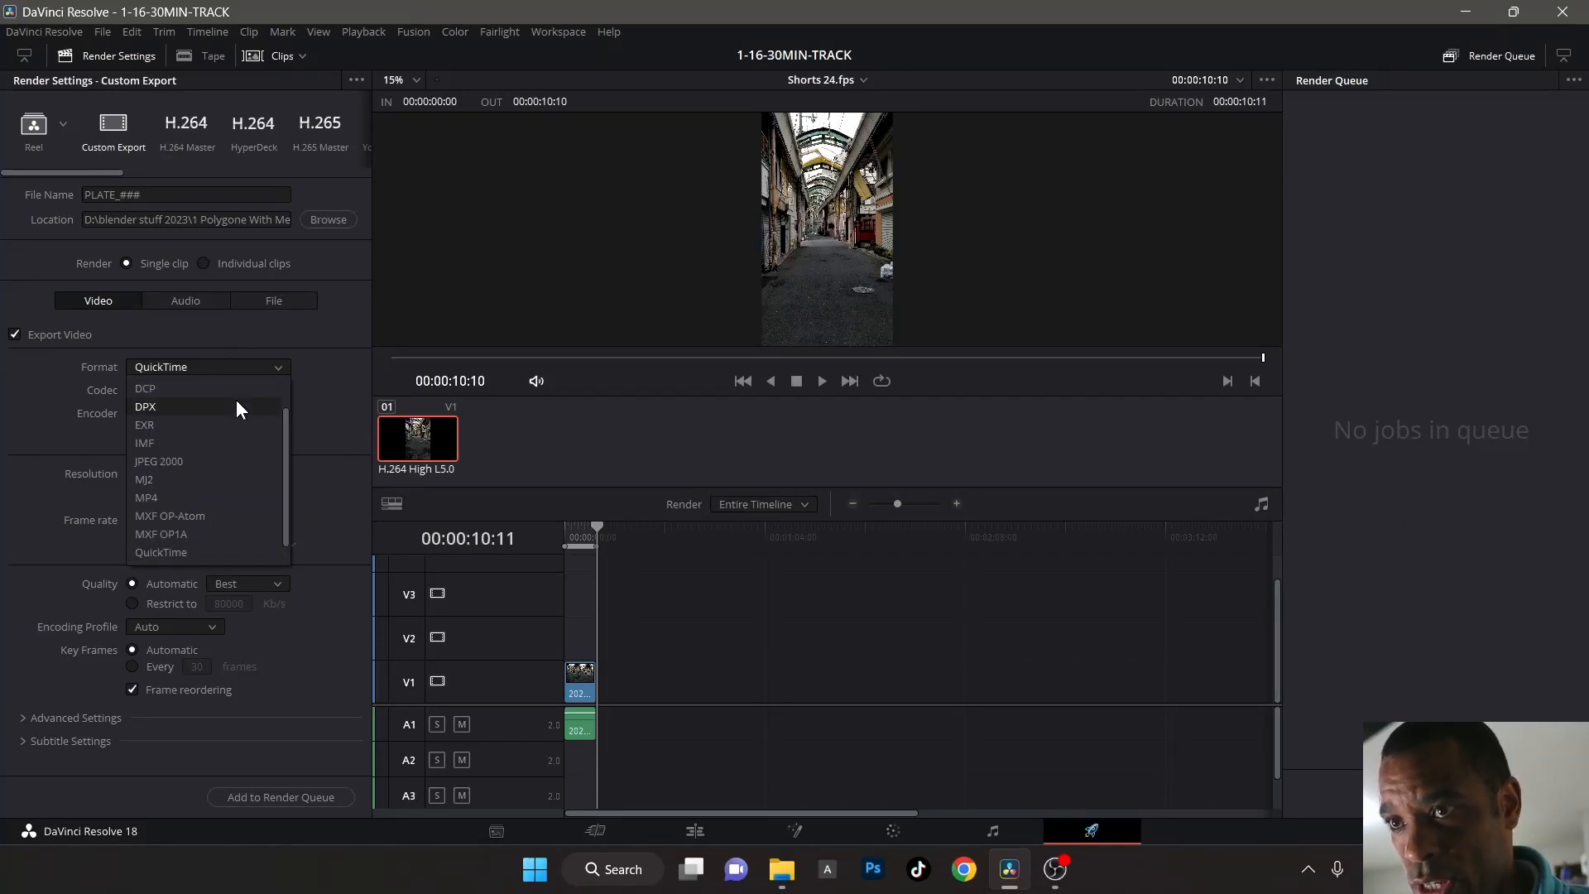
click(144, 426)
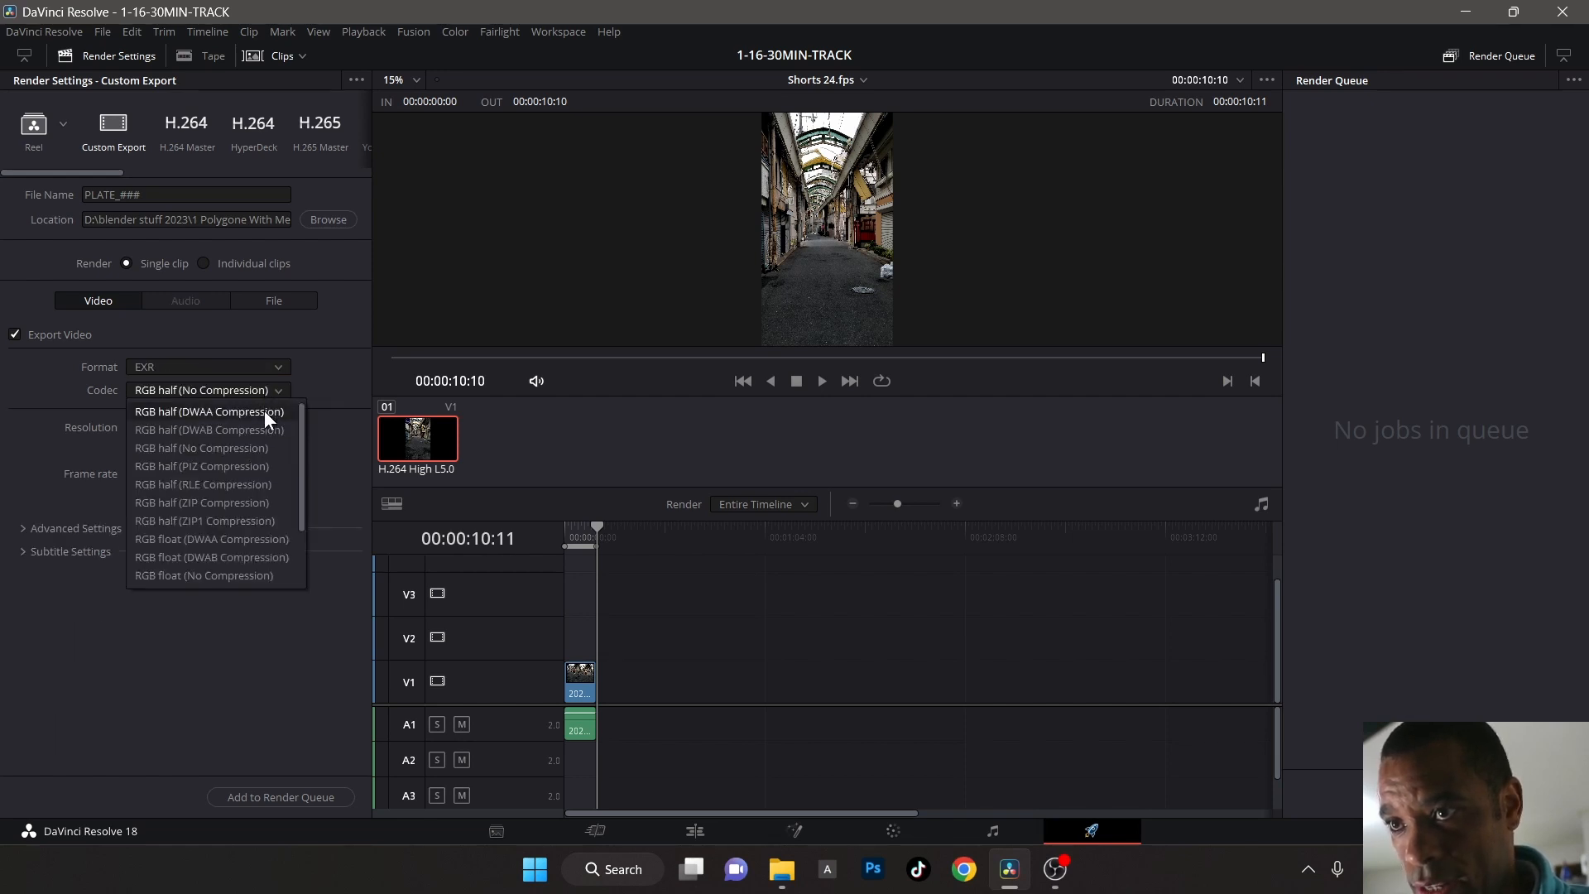
click(208, 411)
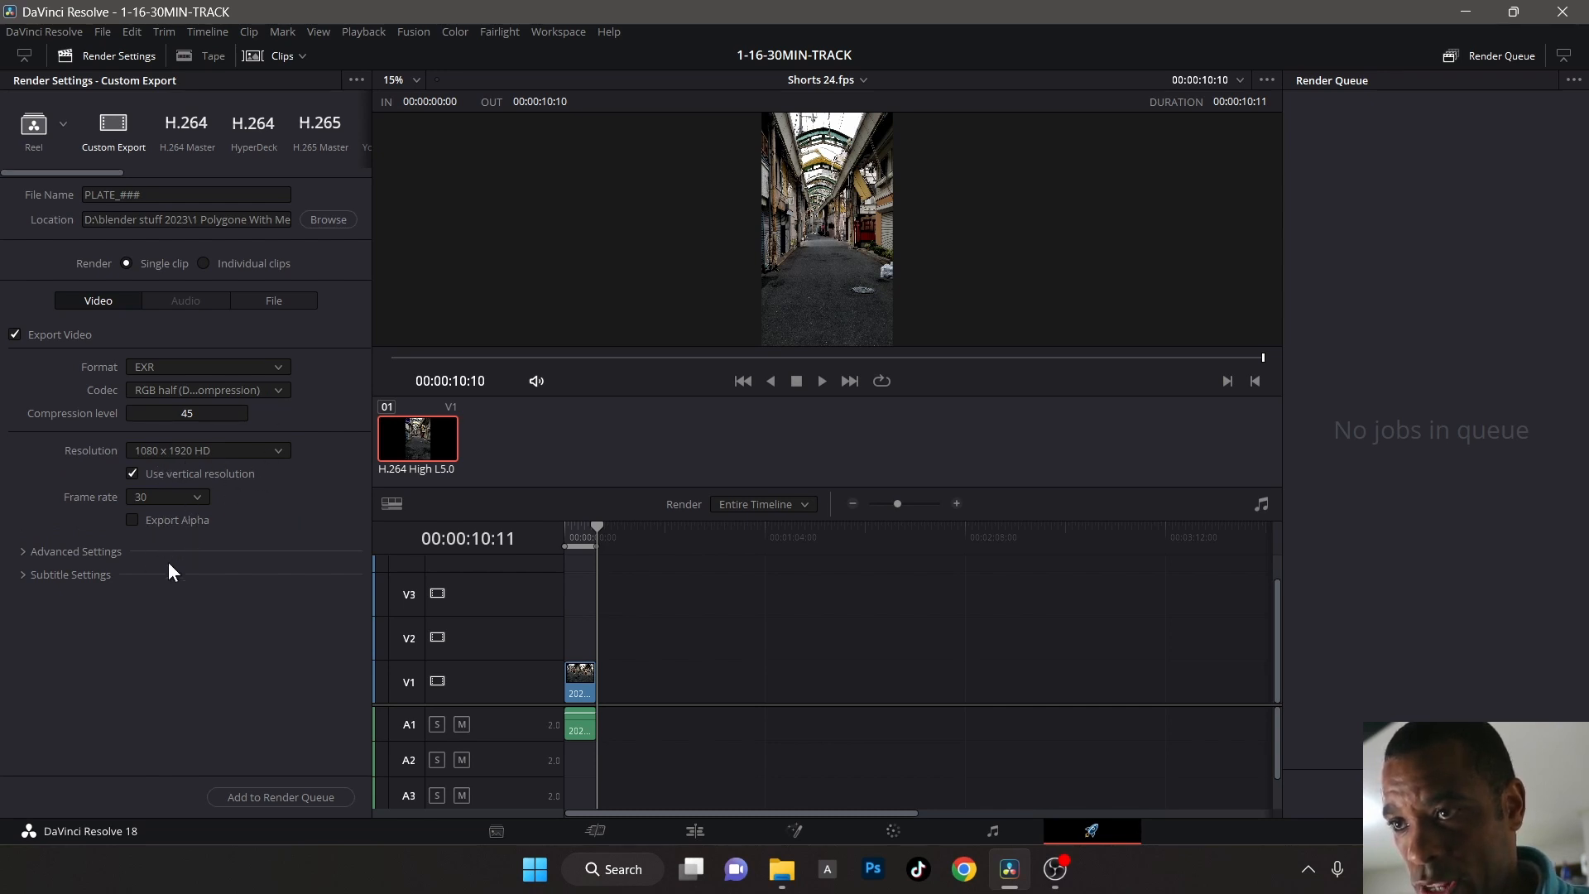
mouse_move(1331, 346)
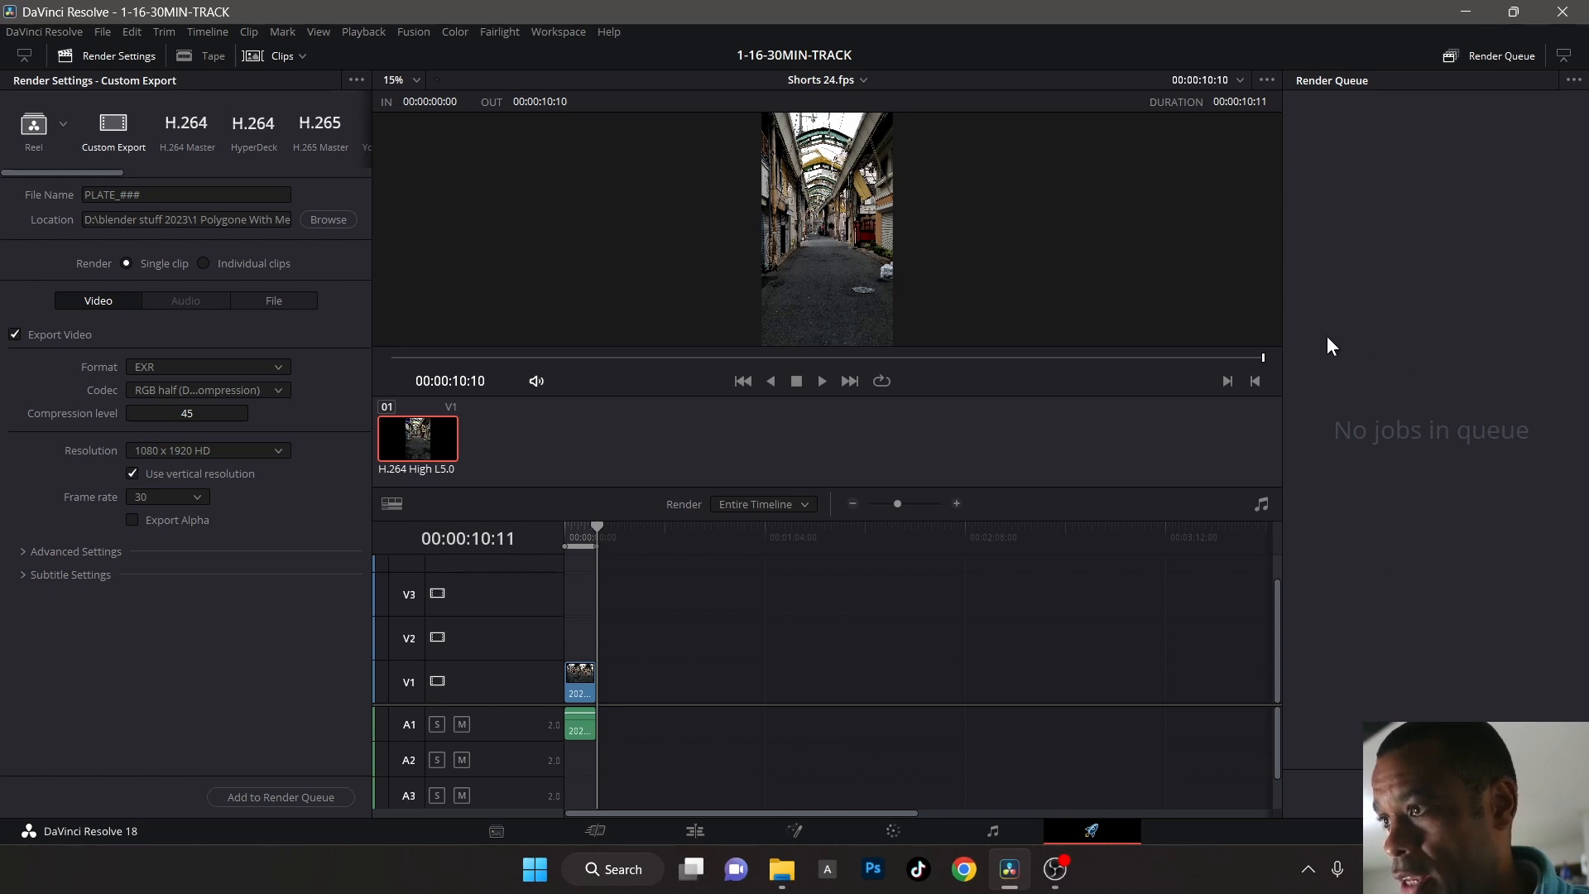
- Add the EXR PLATE_### render as Job 1 in the render queue
click(281, 796)
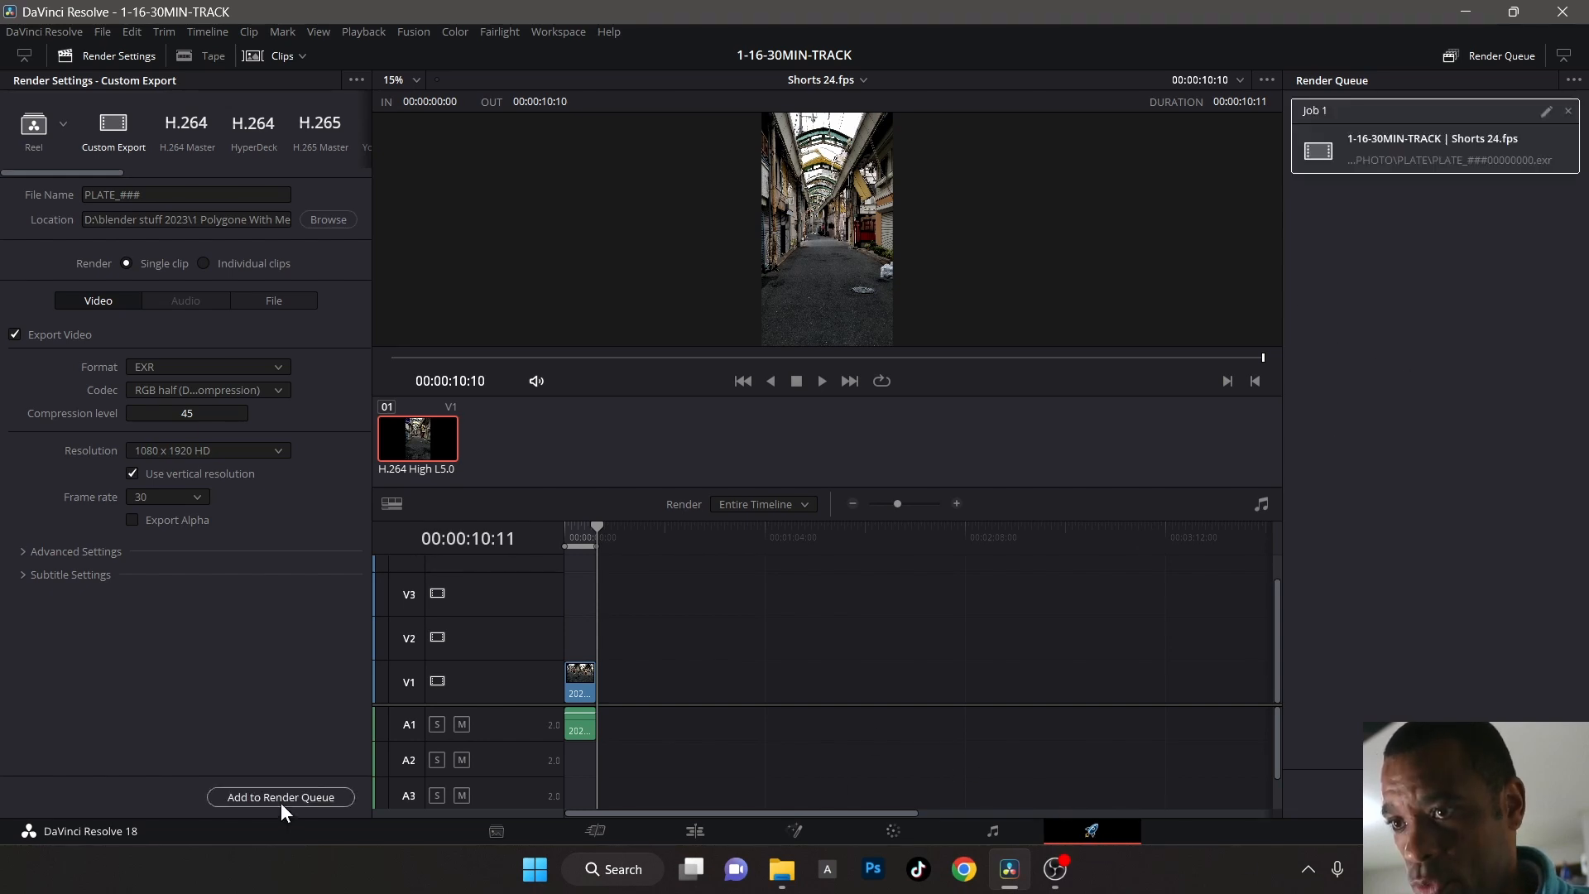
click(281, 796)
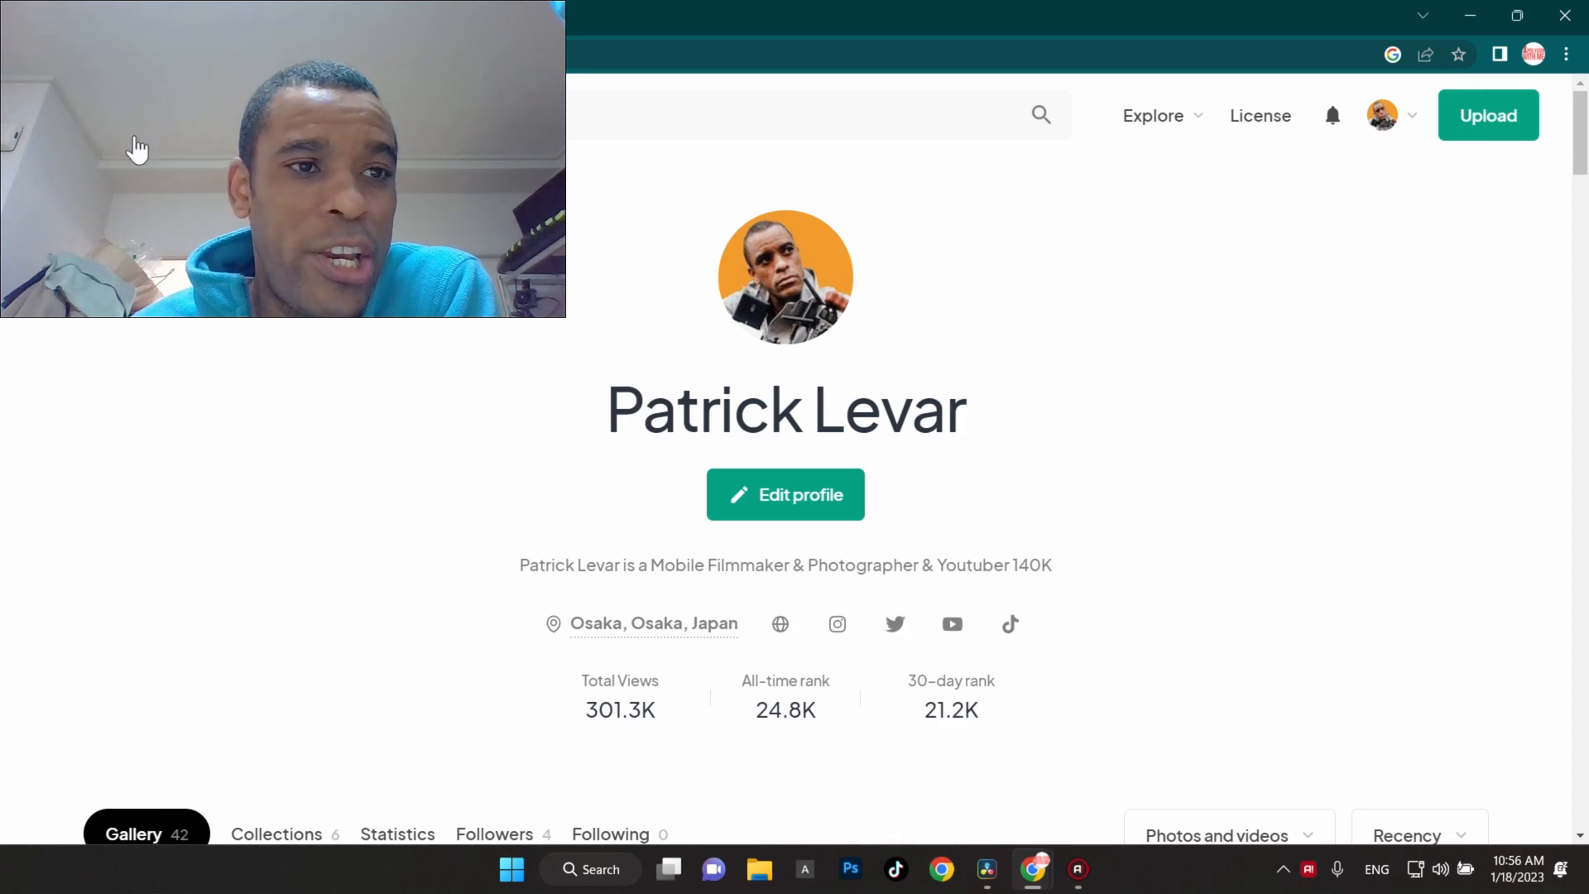
scroll(down, 3)
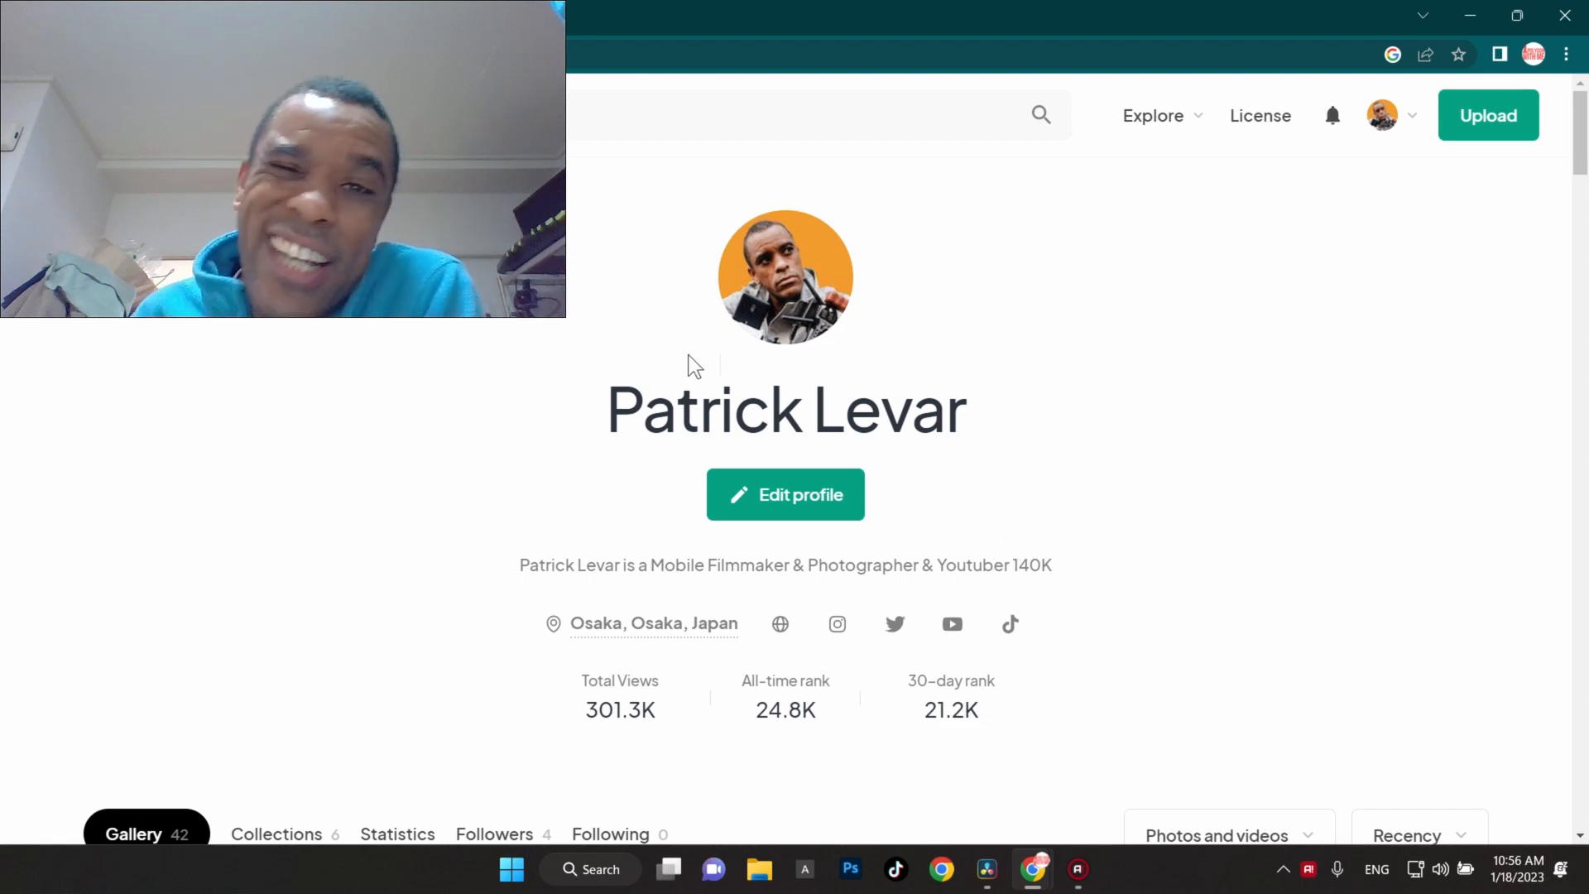
scroll(down, 3)
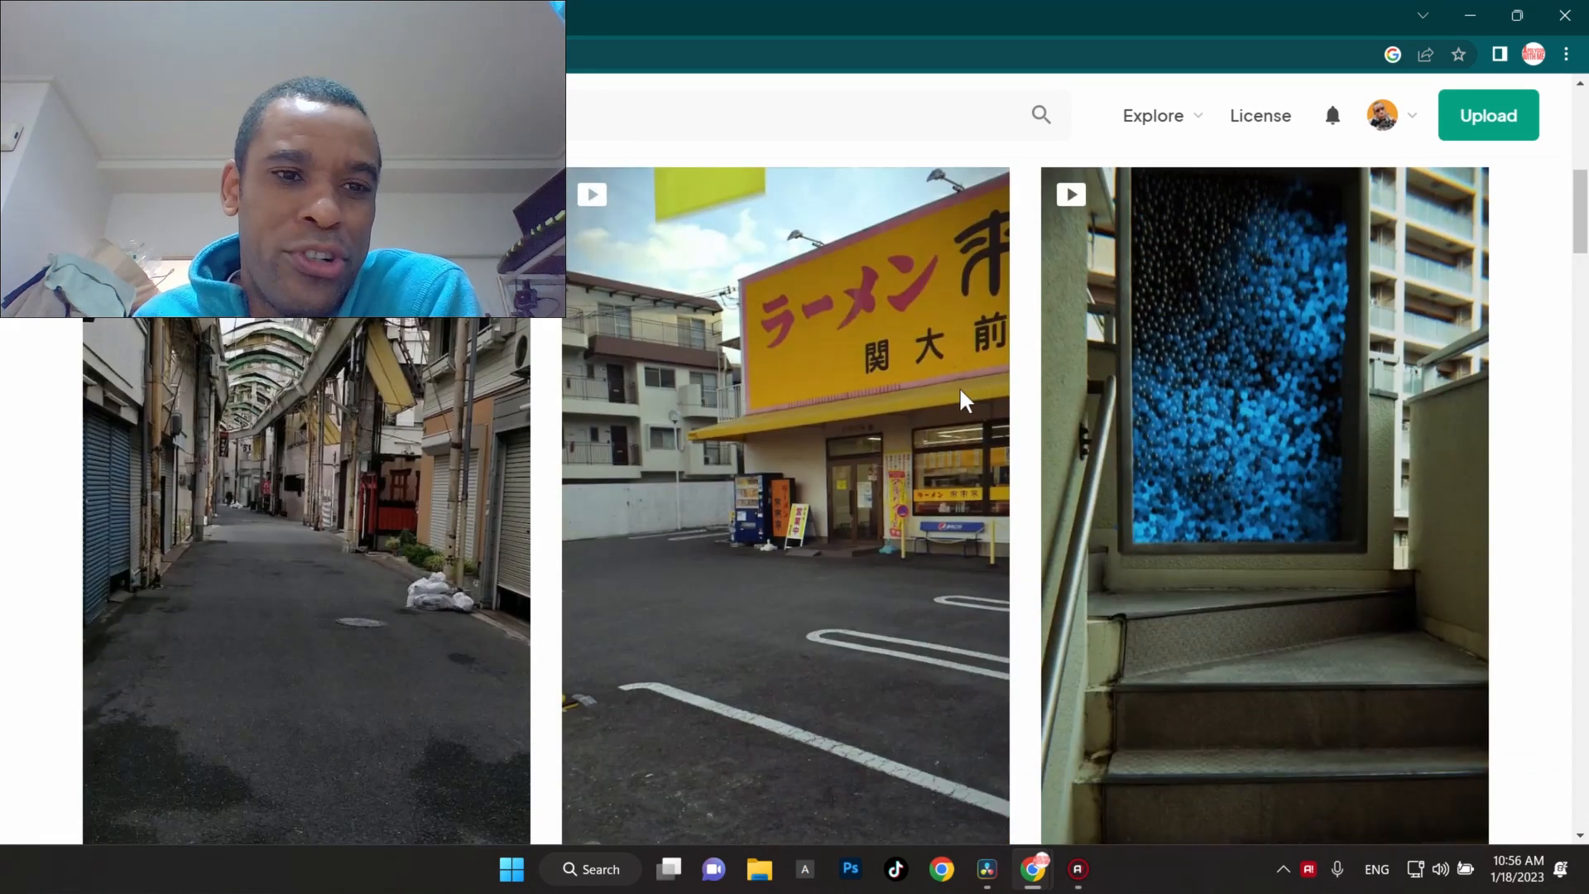